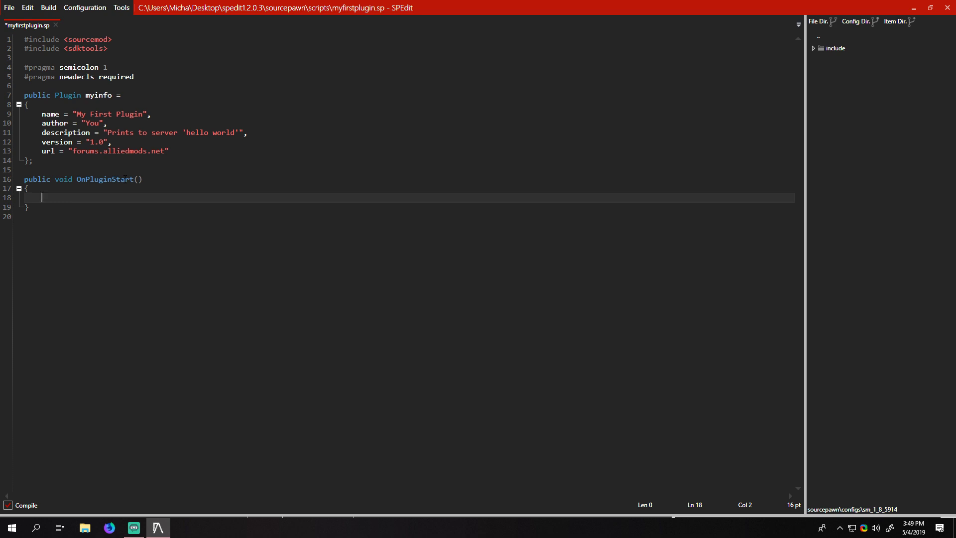
mouse_move(148, 214)
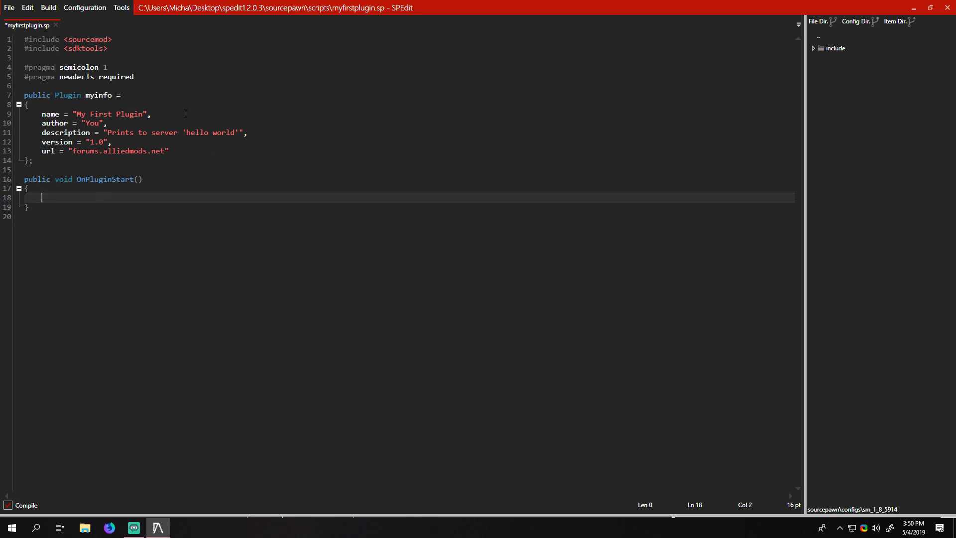
Step: Insert RegAdminCmd and RegConsoleCmd from autocomplete, then delete the RegAdminCmd line
double_click(87, 39)
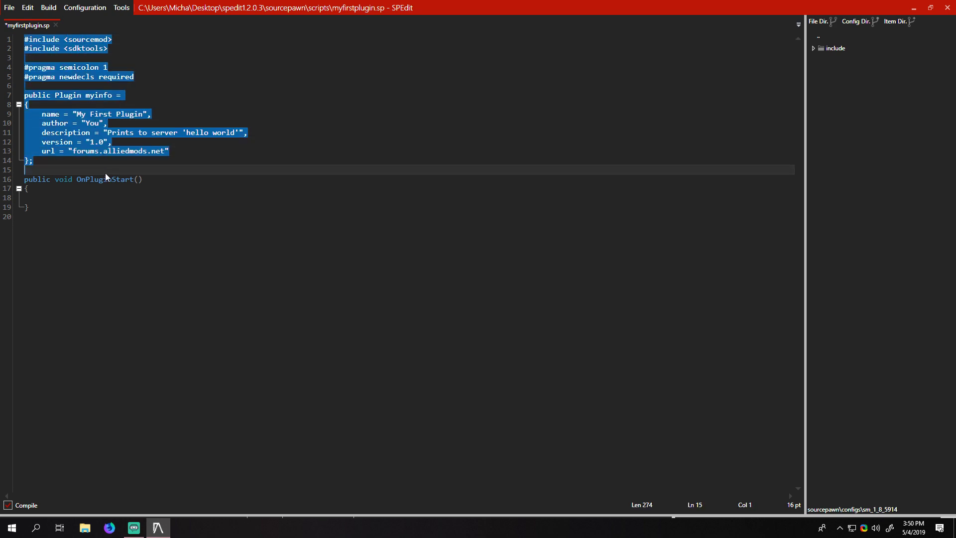
left_click(43, 197)
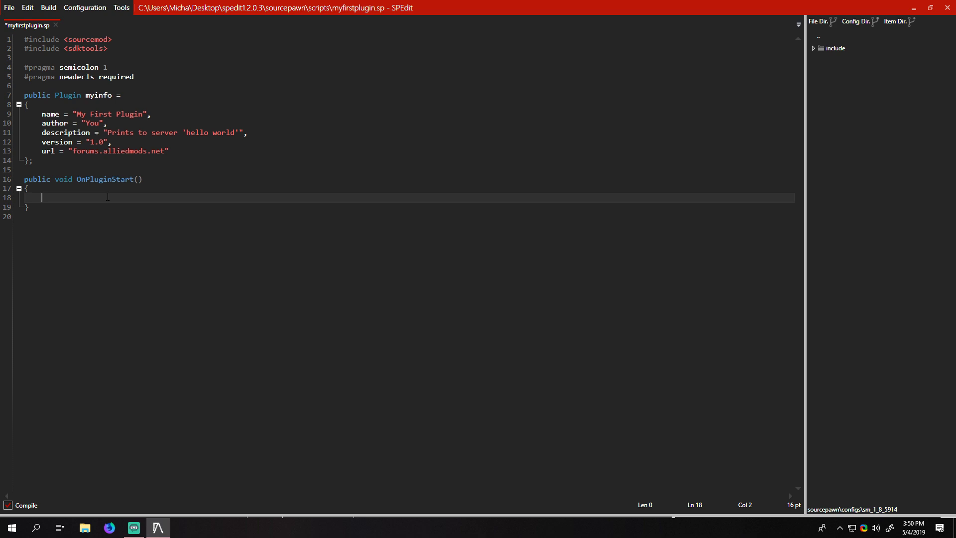
type("R")
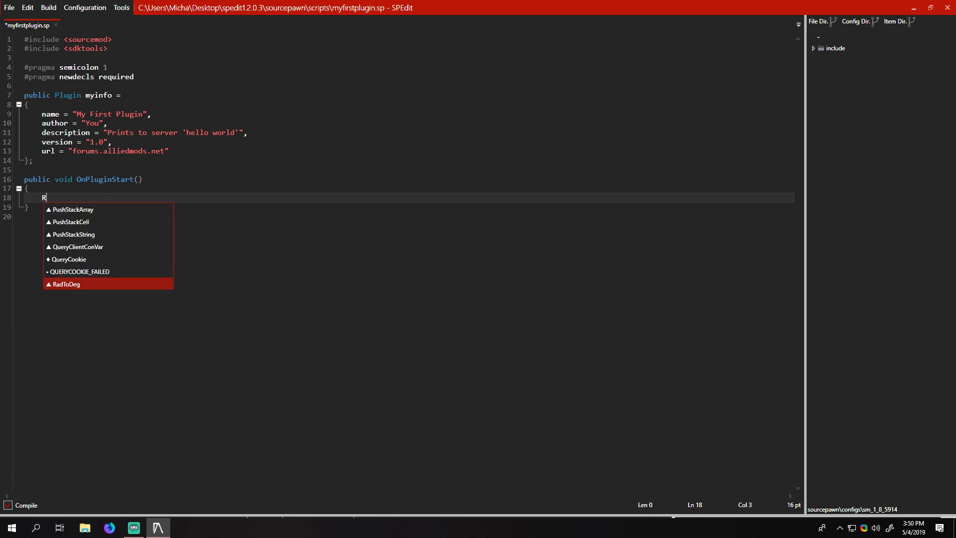
type("eg")
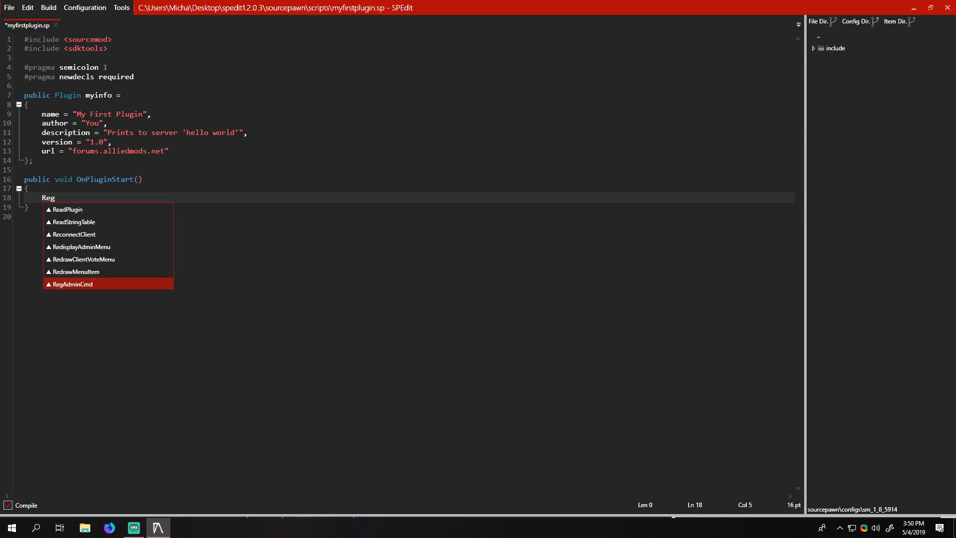
double_click(72, 284)
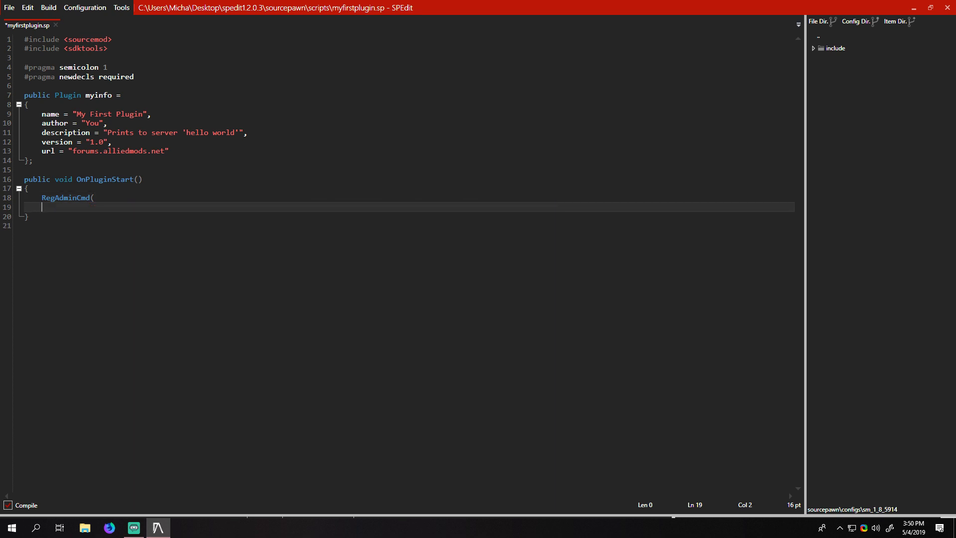
type("Regc")
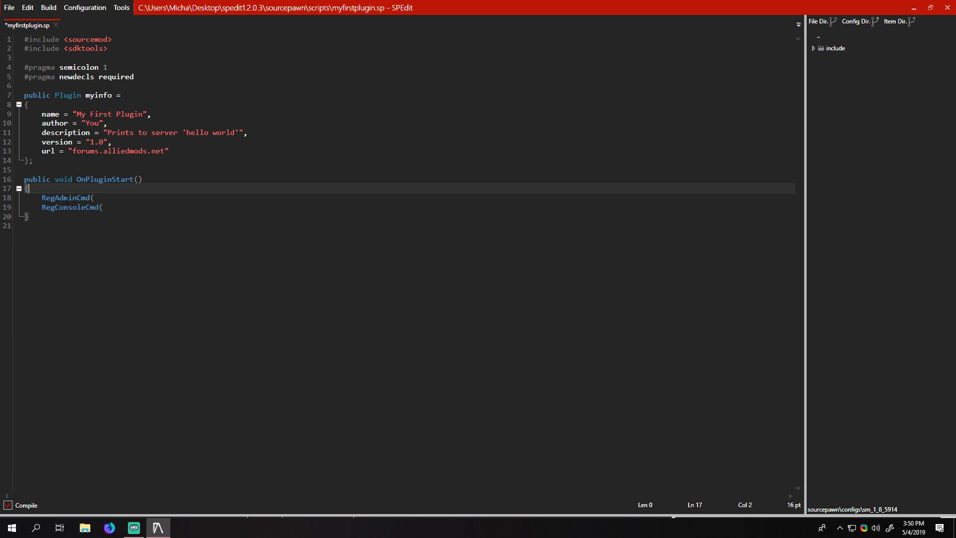
left_click(68, 197)
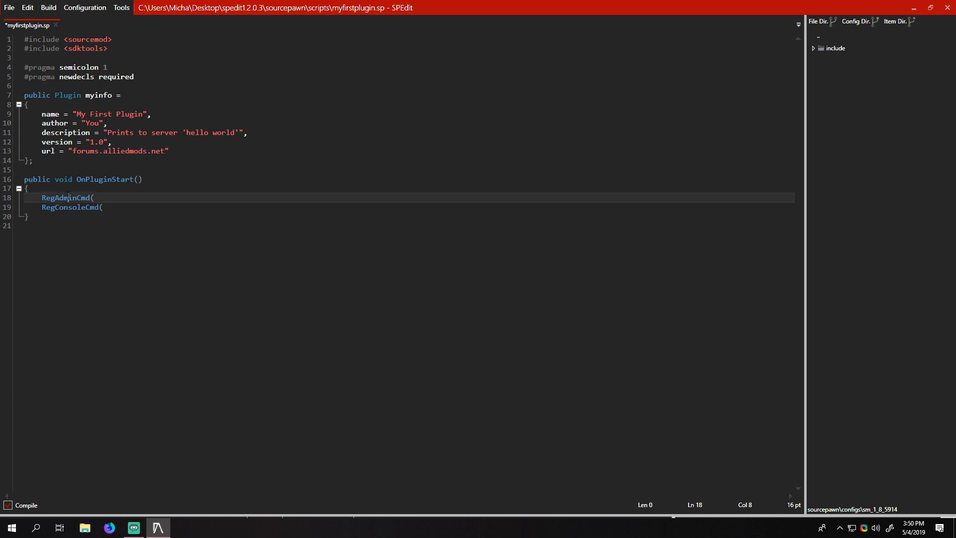
double_click(66, 198)
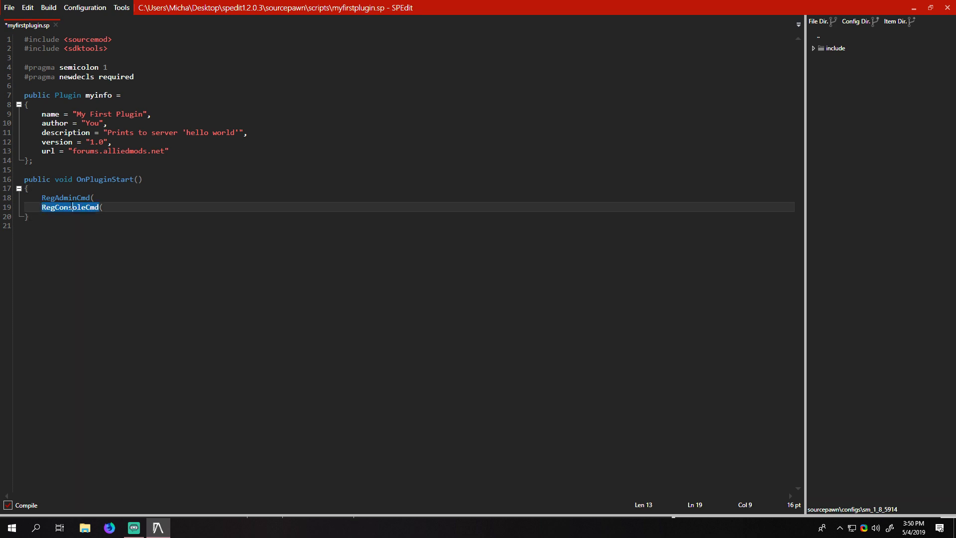
left_click(76, 197)
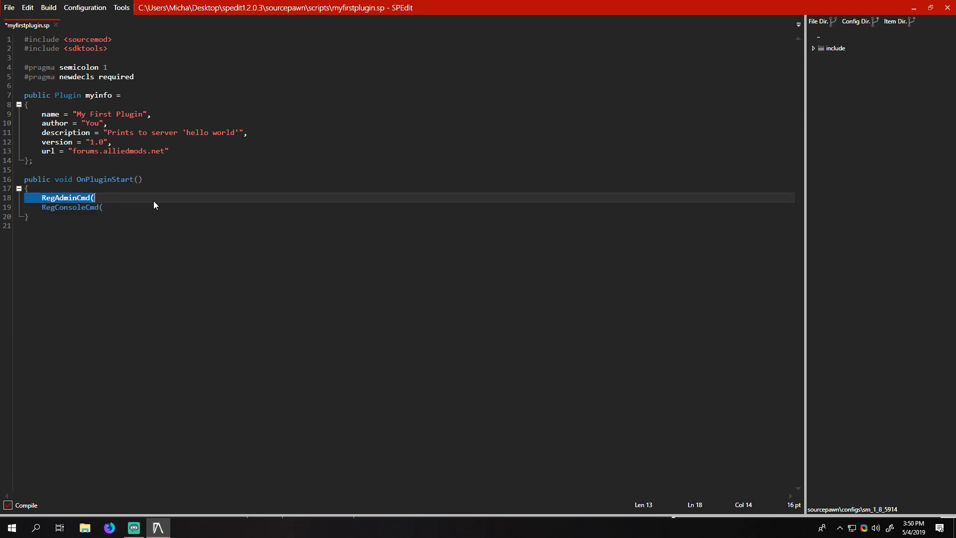
key("Delete")
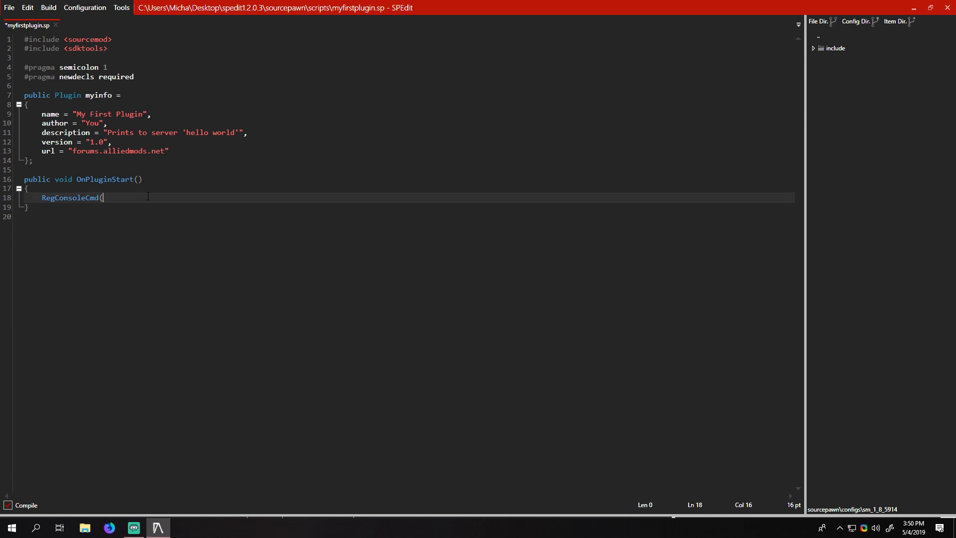
Step: Complete RegConsoleCmd("sm_test", xxxx, "Prints test to chat"); and begin a // comment
type("\"")
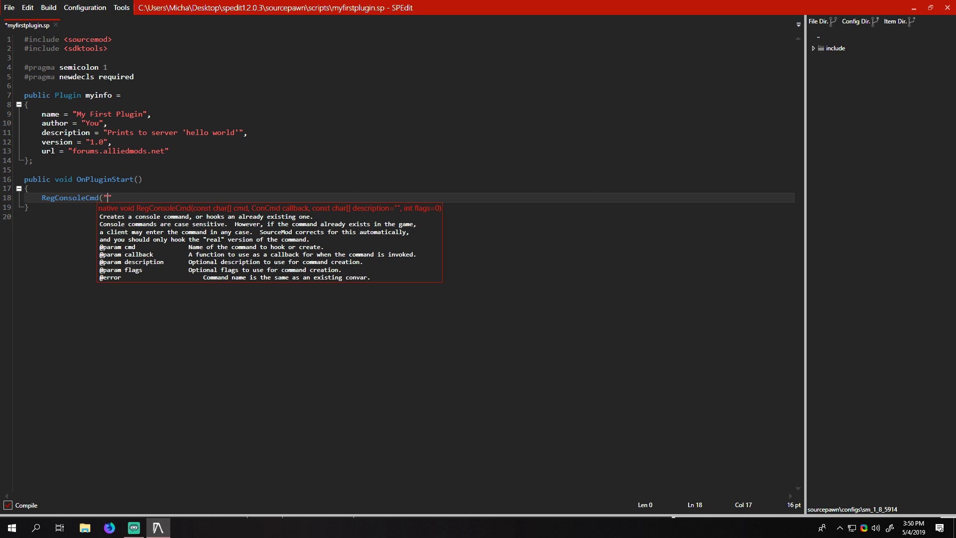
type("sm_test")
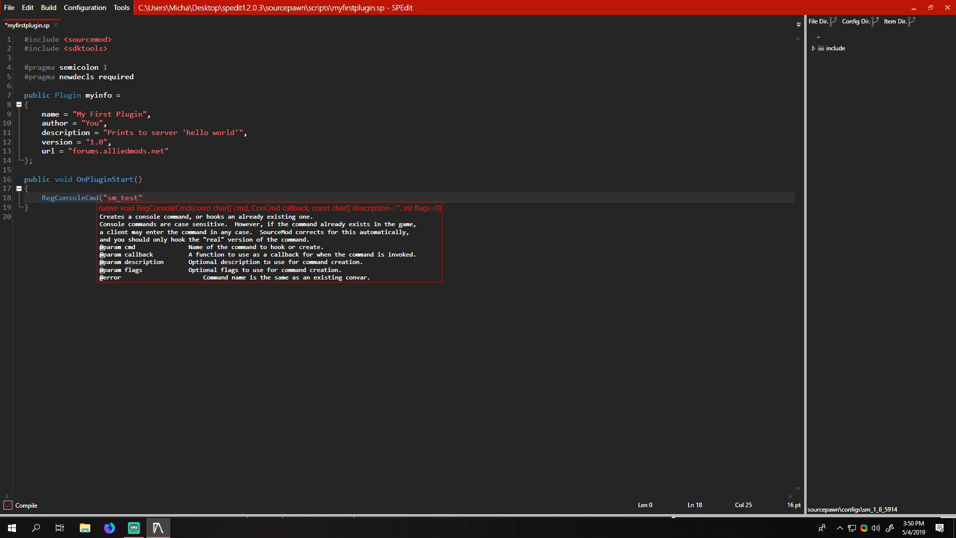
type(",")
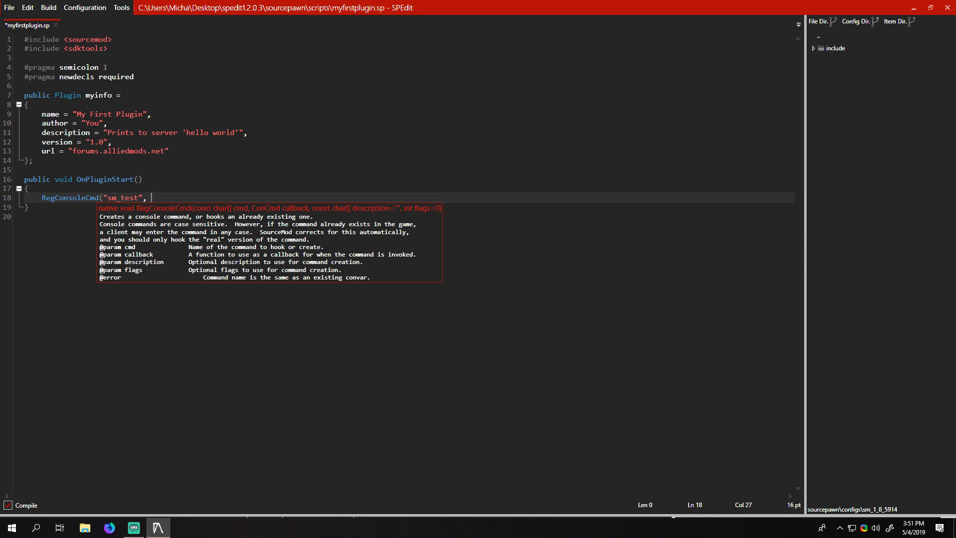
type("xxxx")
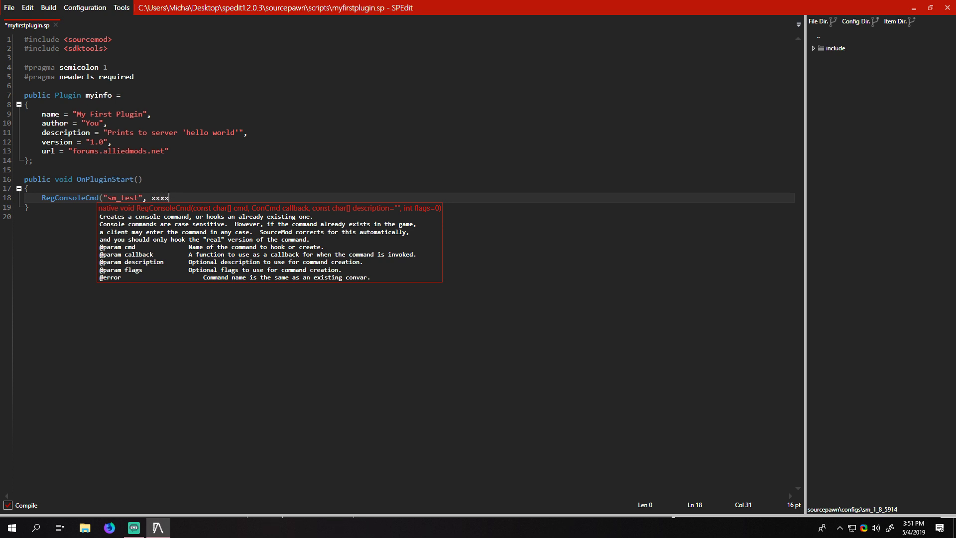
type(", \"")
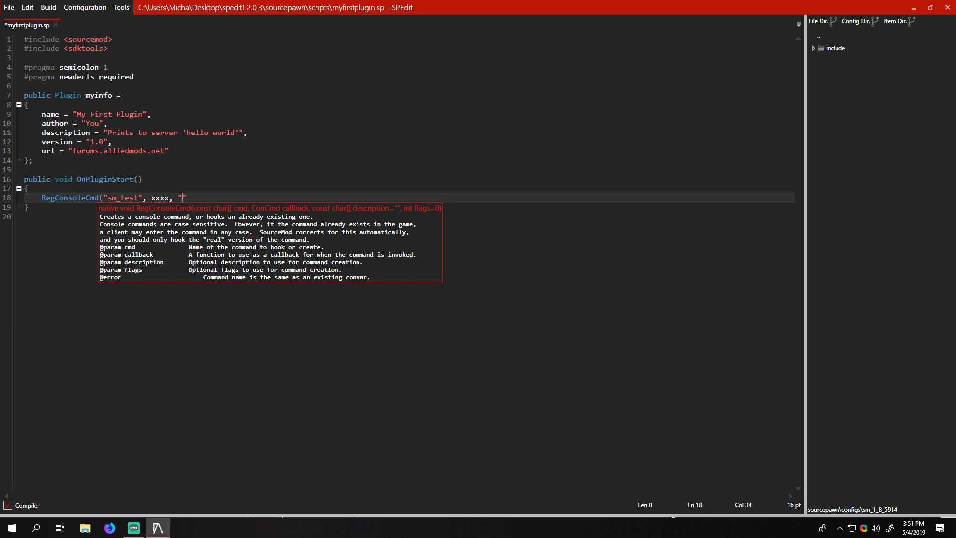
type("Pr")
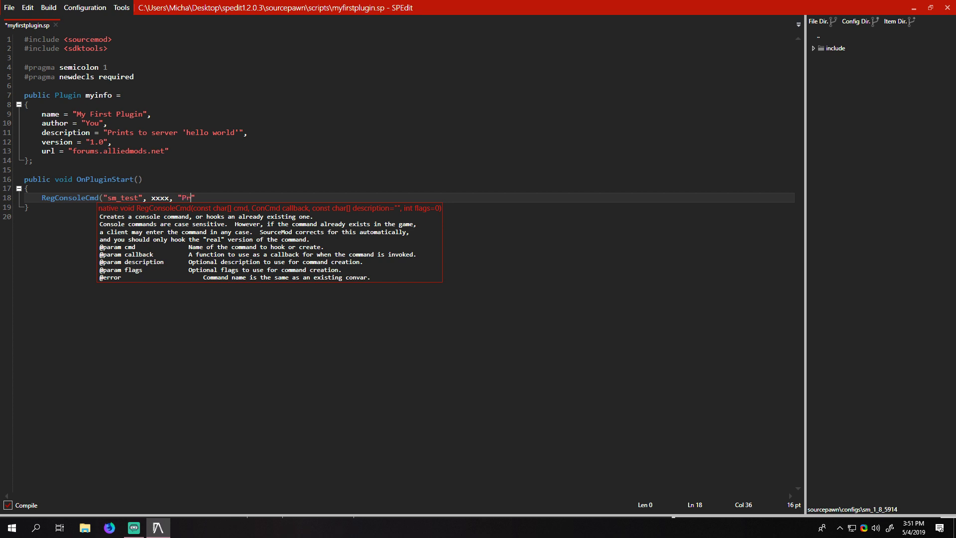
type("ints test to chat")
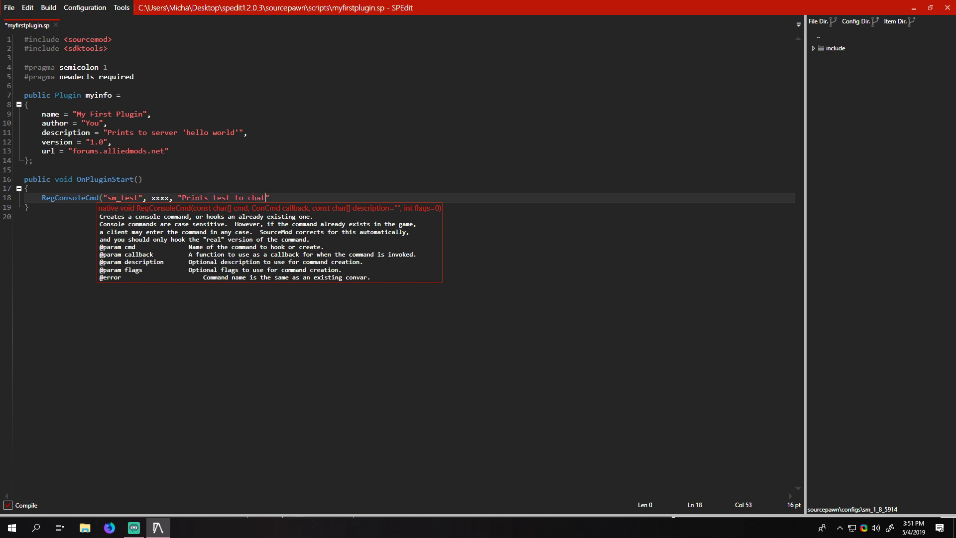
type("\");")
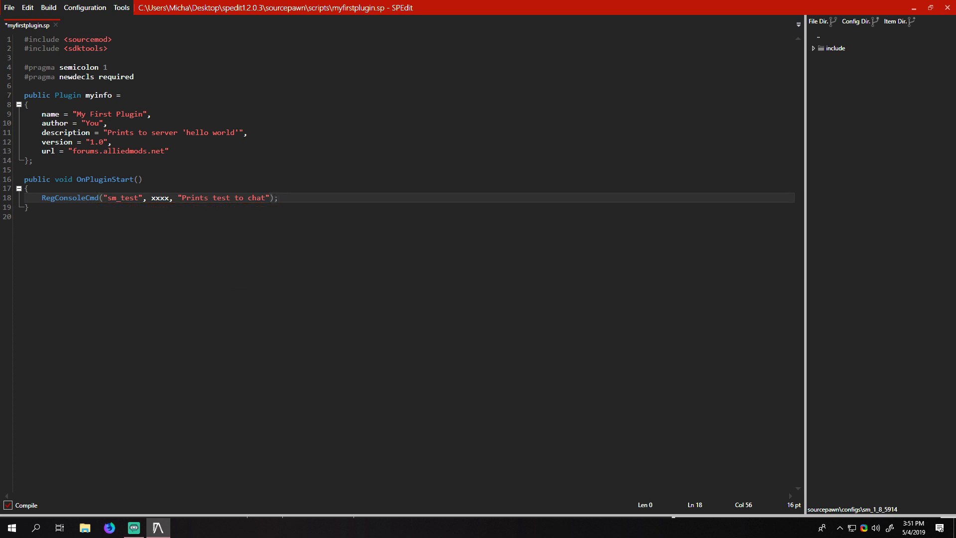
type("//")
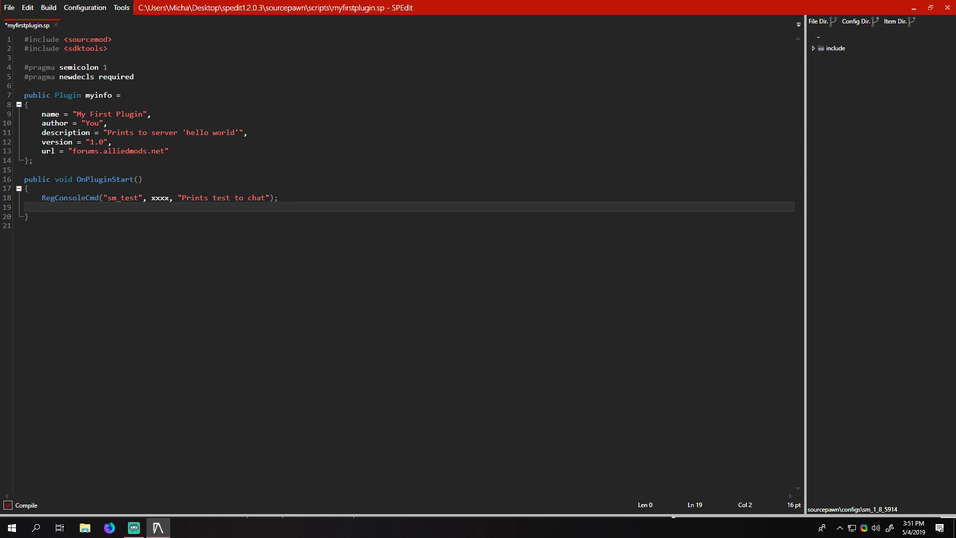
Step: Practice // line comments and /* */ block comments below the RegConsoleCmd call
type("//")
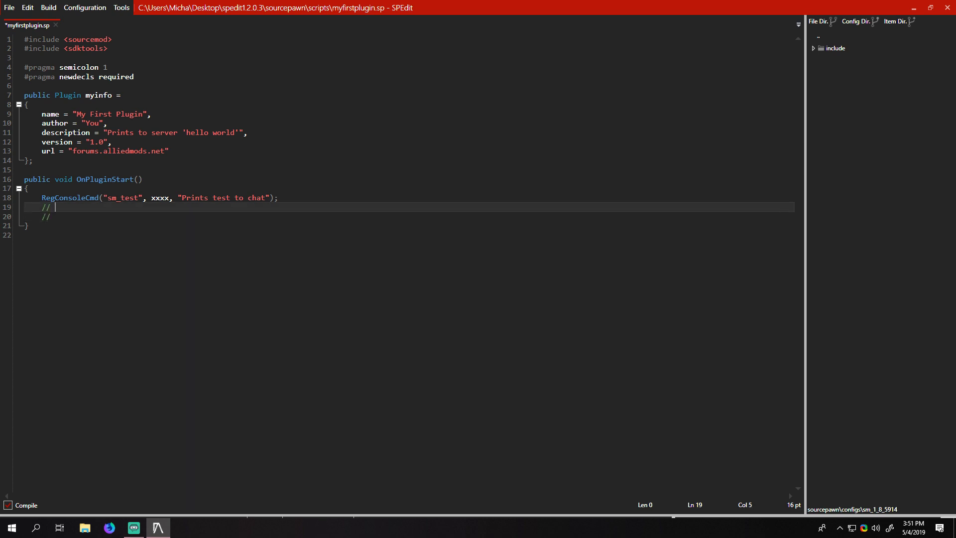
left_click_drag(54, 206, 41, 207)
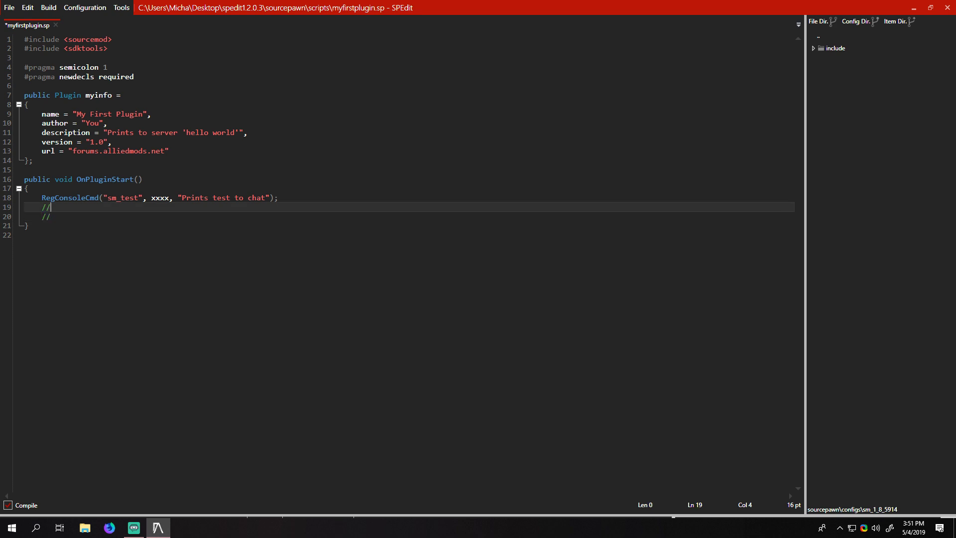
type("awd")
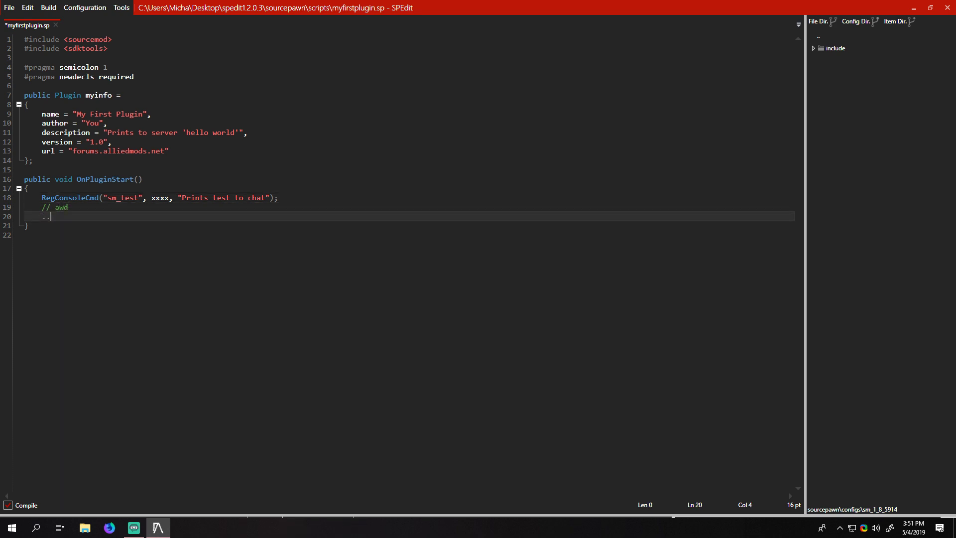
type("// awd")
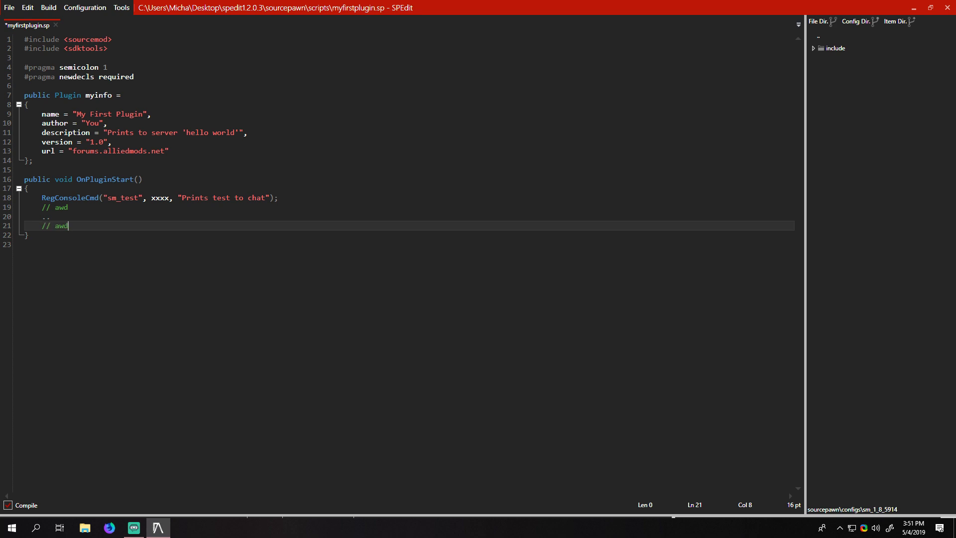
type("awdawdoisjreogij")
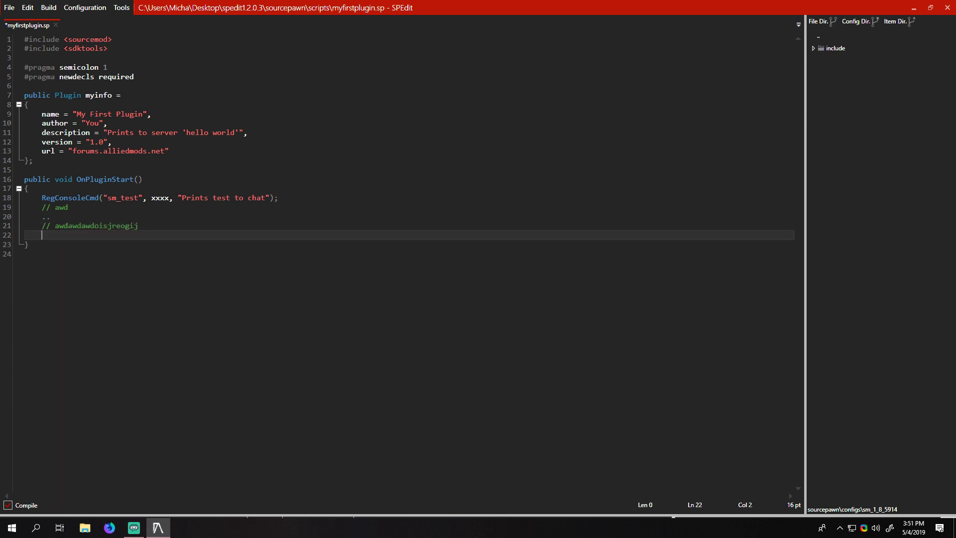
type("/*")
type("awdawd")
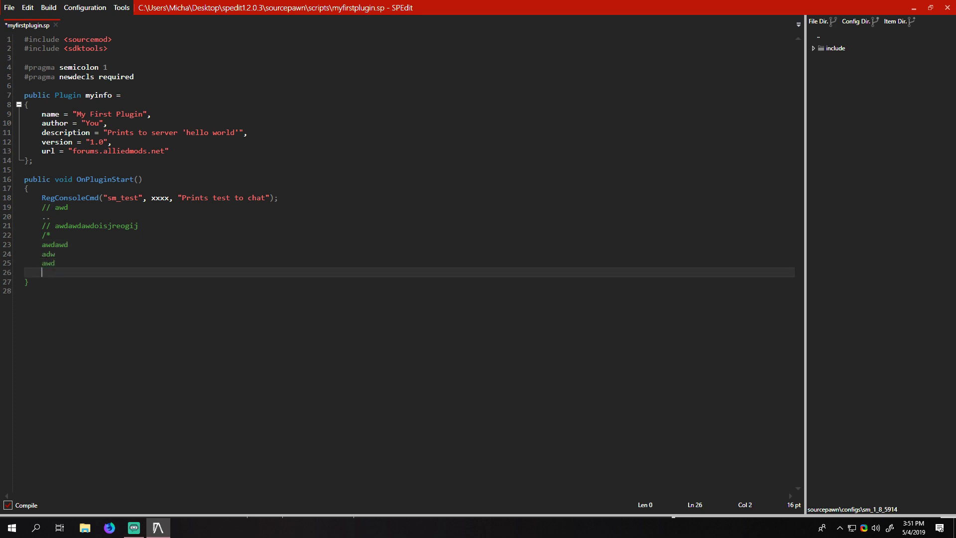
type("*/")
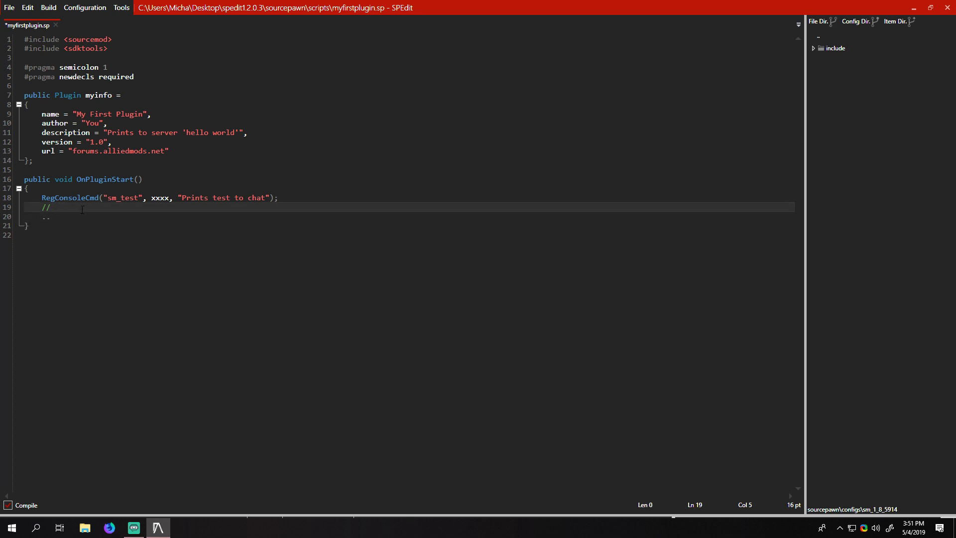
Step: Type sm_test text and delete the leftover practice comments
type("sm")
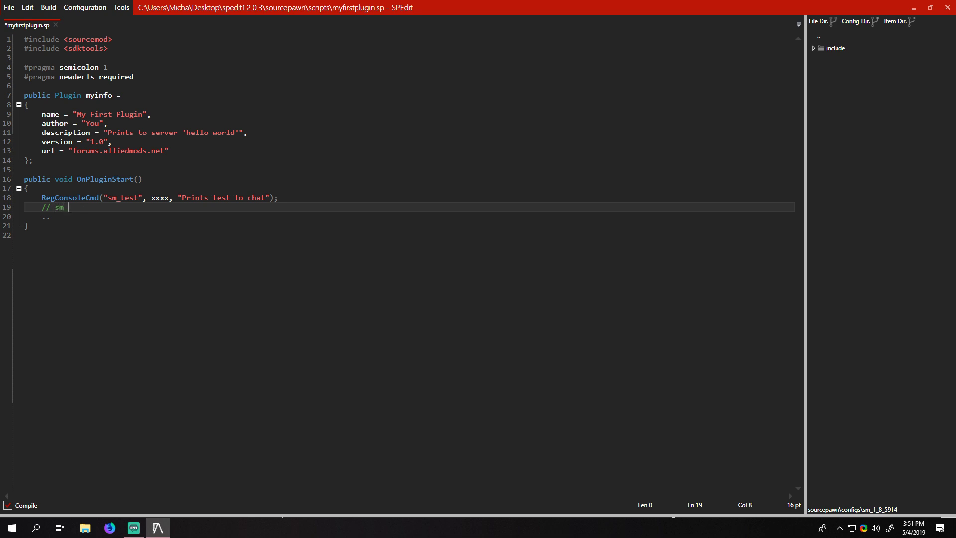
type("_test")
type("// !st")
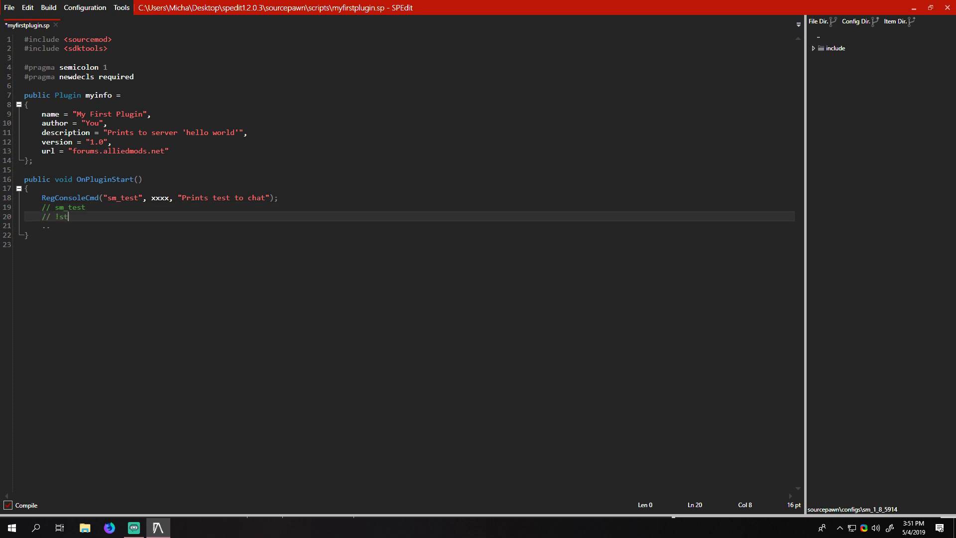
type("es")
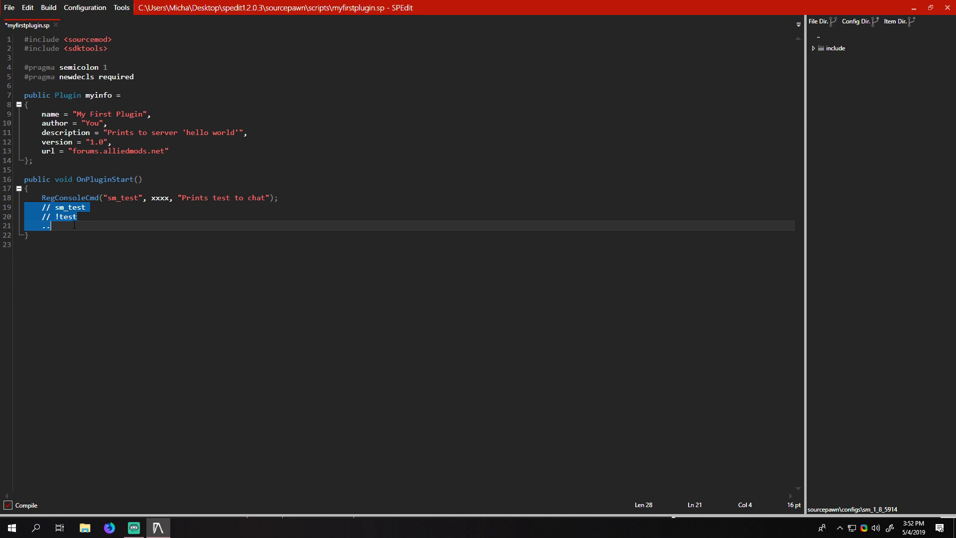
key("Delete")
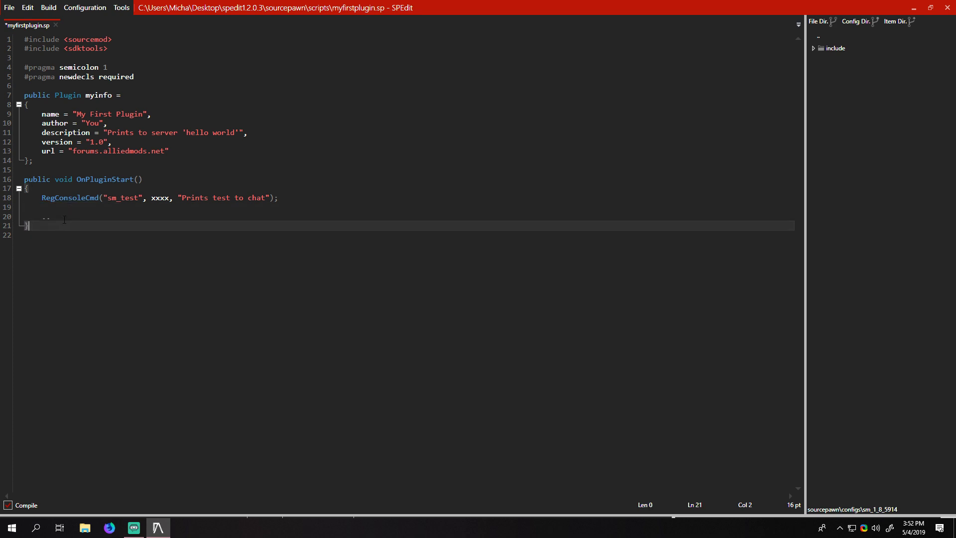
Step: Write public Action Command_Test(int client, int args) and use Command_Test as the callback
double_click(122, 197)
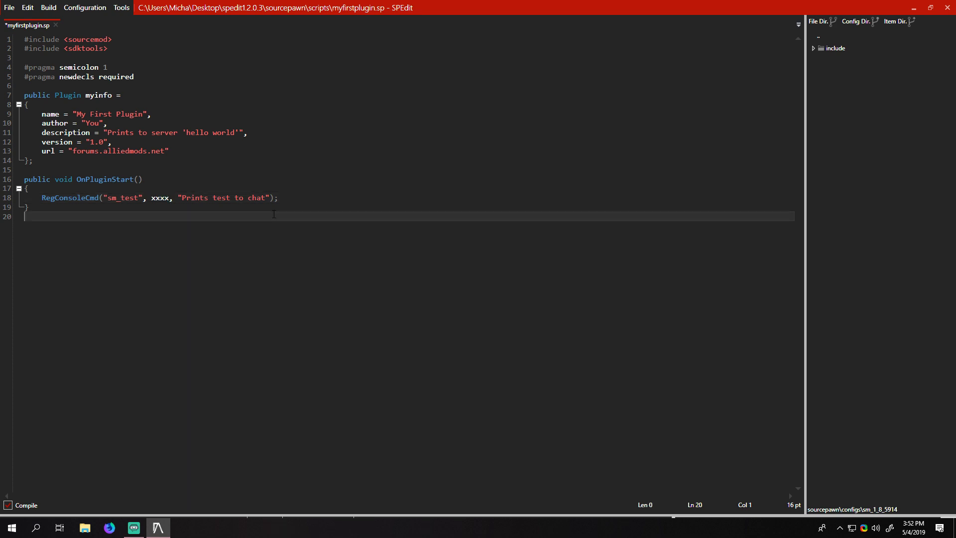
type("public Action Tes")
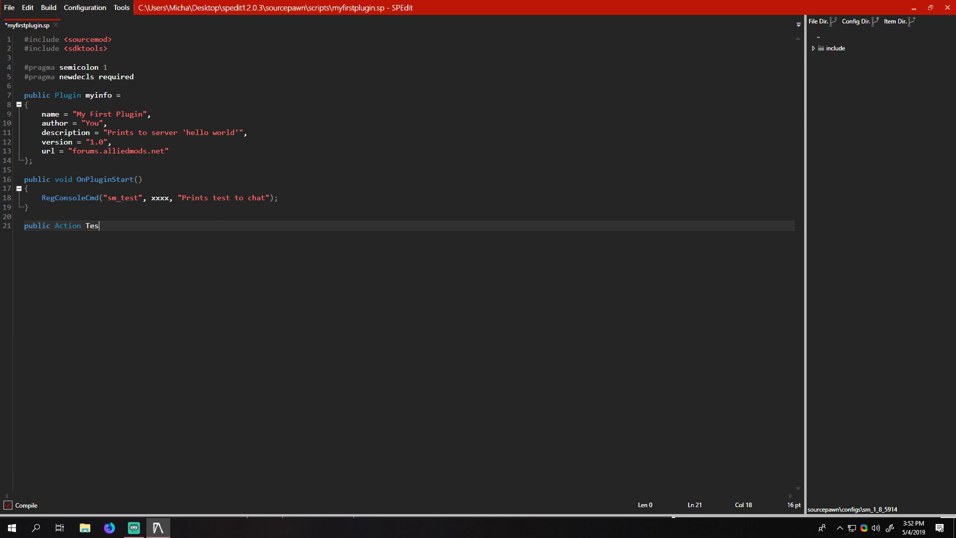
type("Command_te")
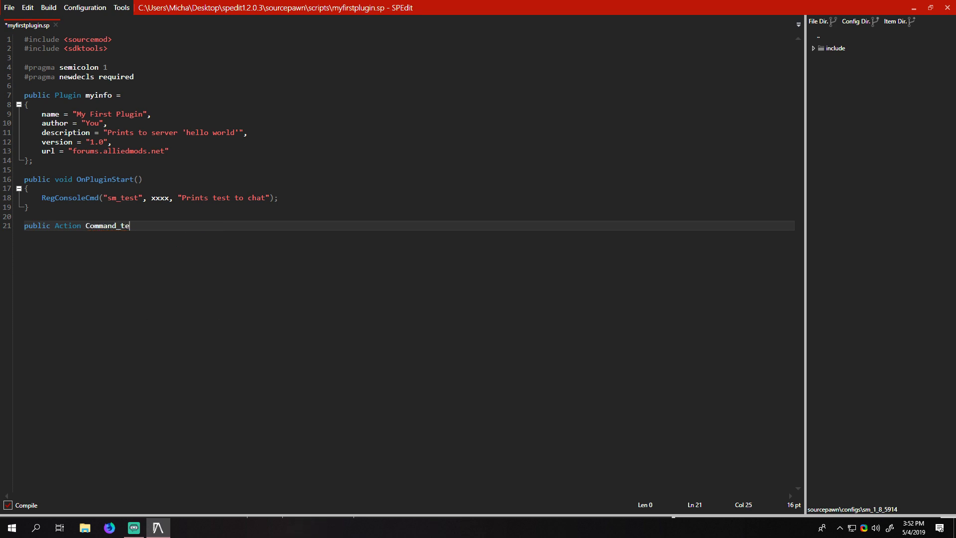
type("st(int clien")
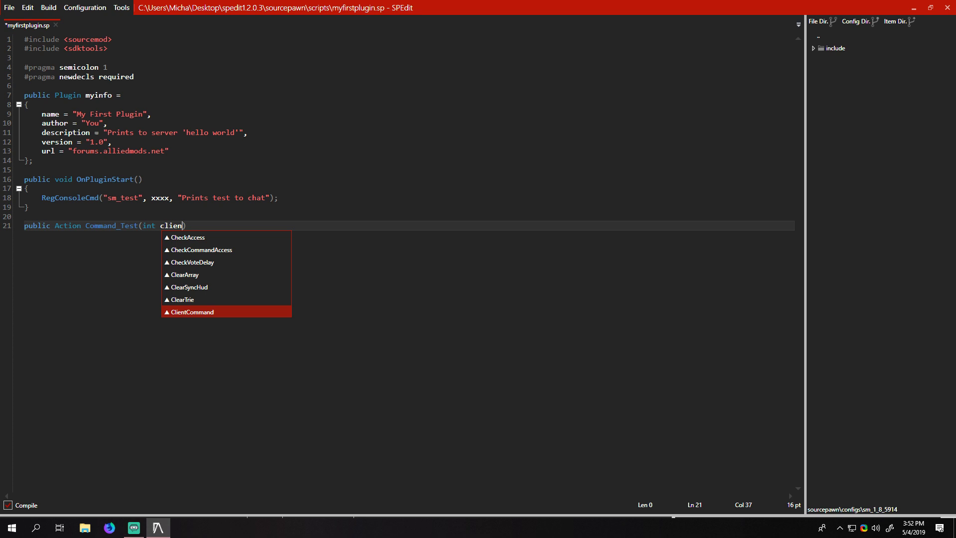
type(", int args")
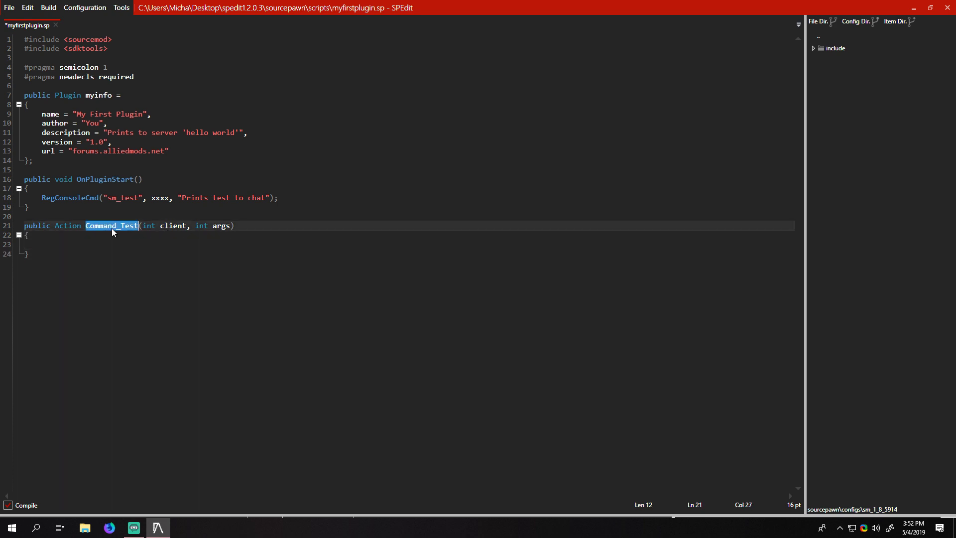
type("Command_Test")
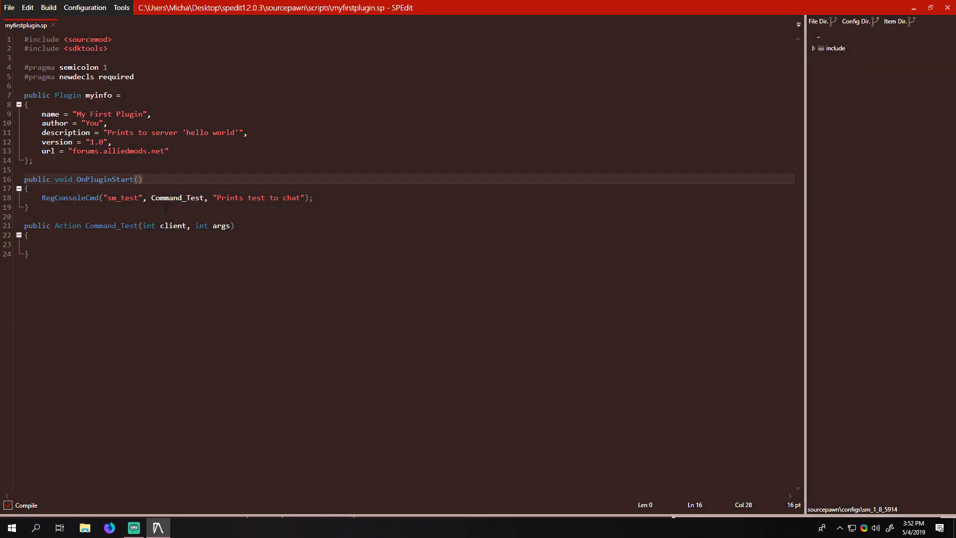
Step: Review the RegConsoleCmd parameter documentation and the sm_test command name
double_click(69, 198)
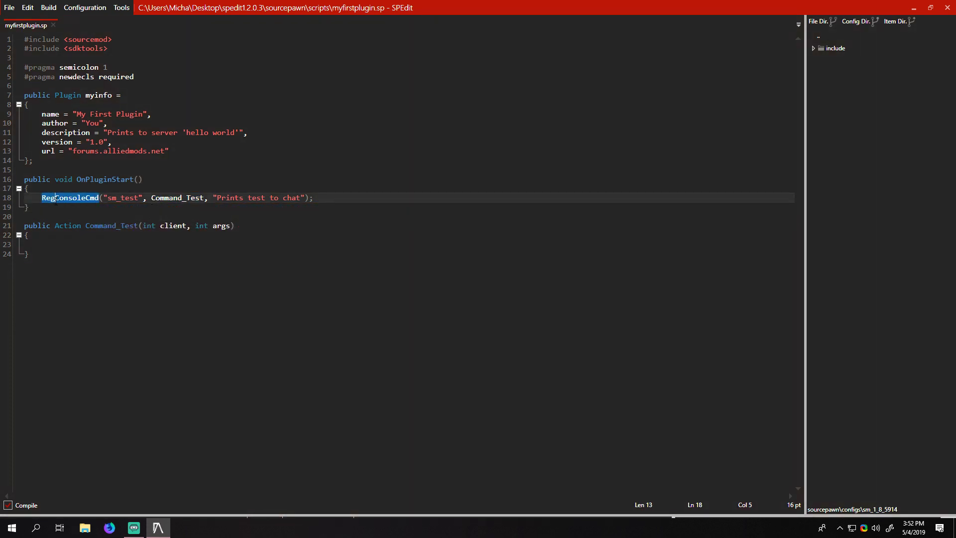
double_click(111, 225)
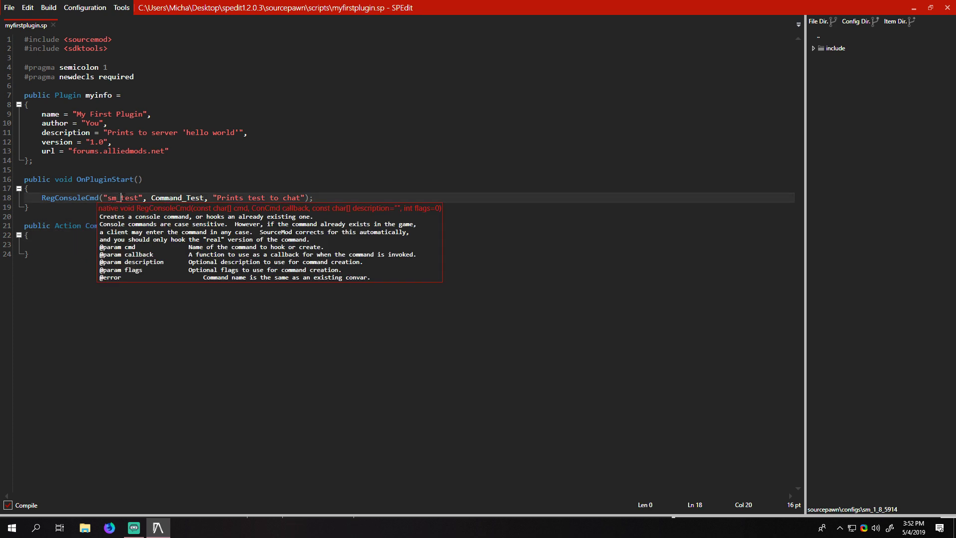
double_click(130, 198)
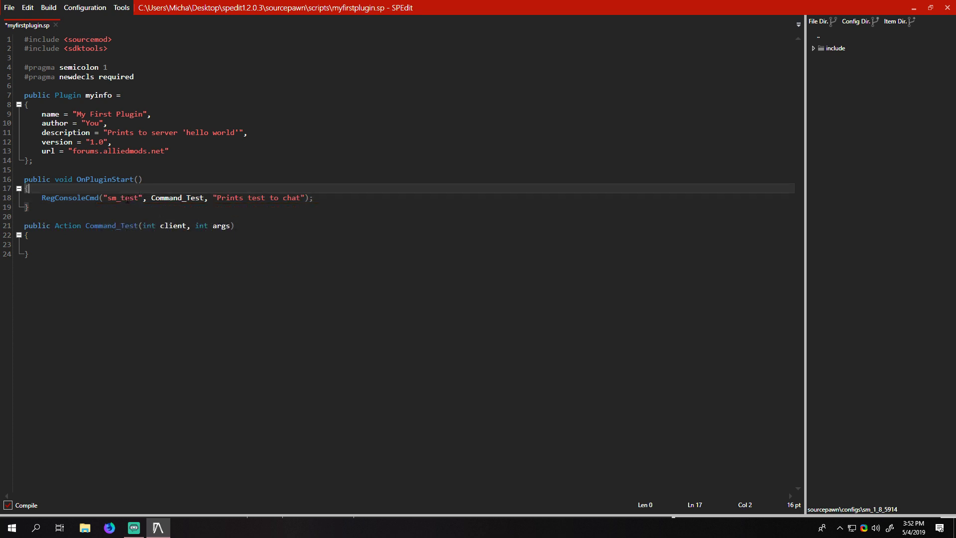
double_click(122, 198)
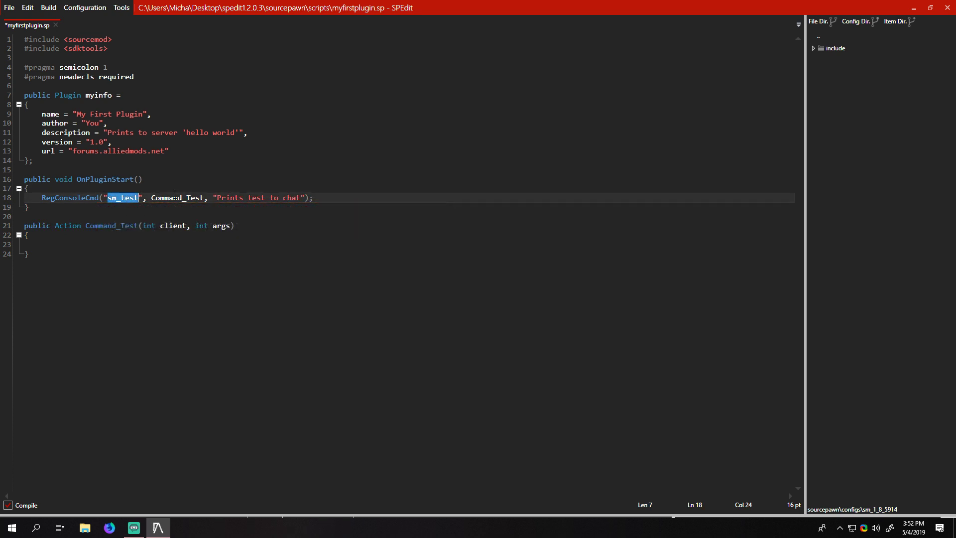
Step: Add a // do stuff comment in Command_Test's body and highlight the client parameter
double_click(177, 197)
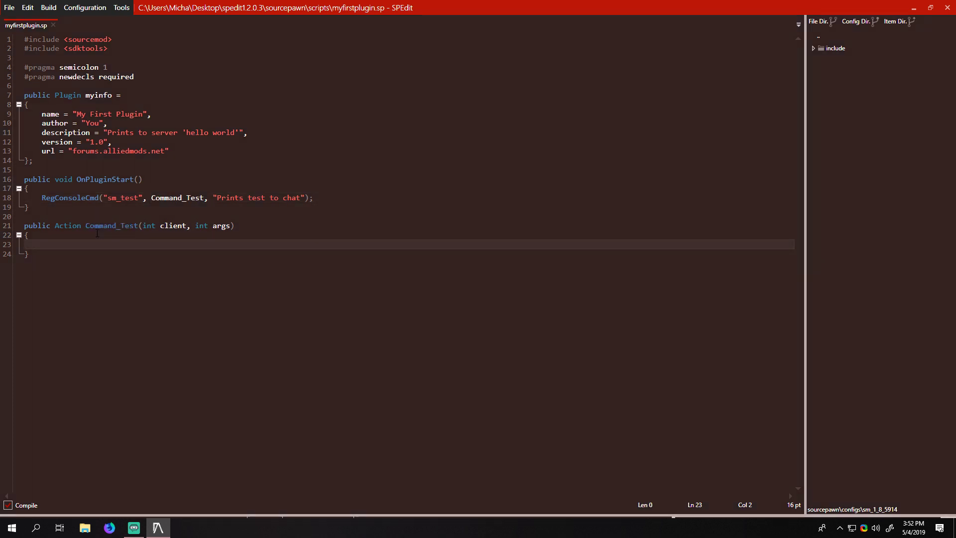
type("// do st")
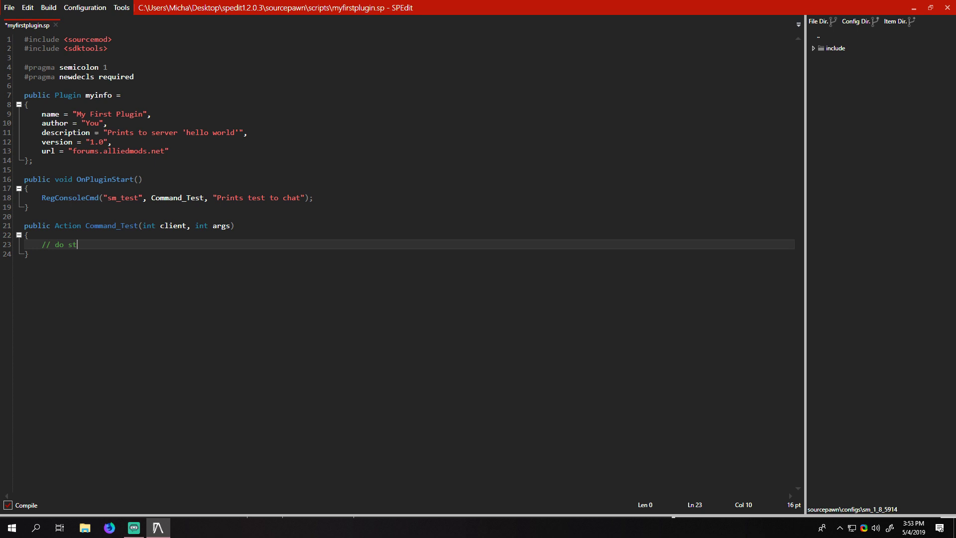
type("uff")
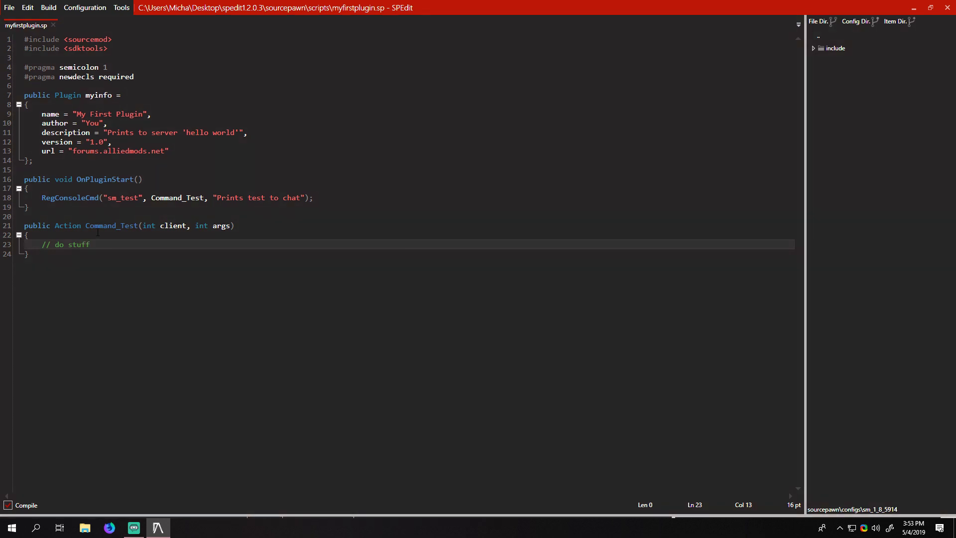
left_click(176, 225)
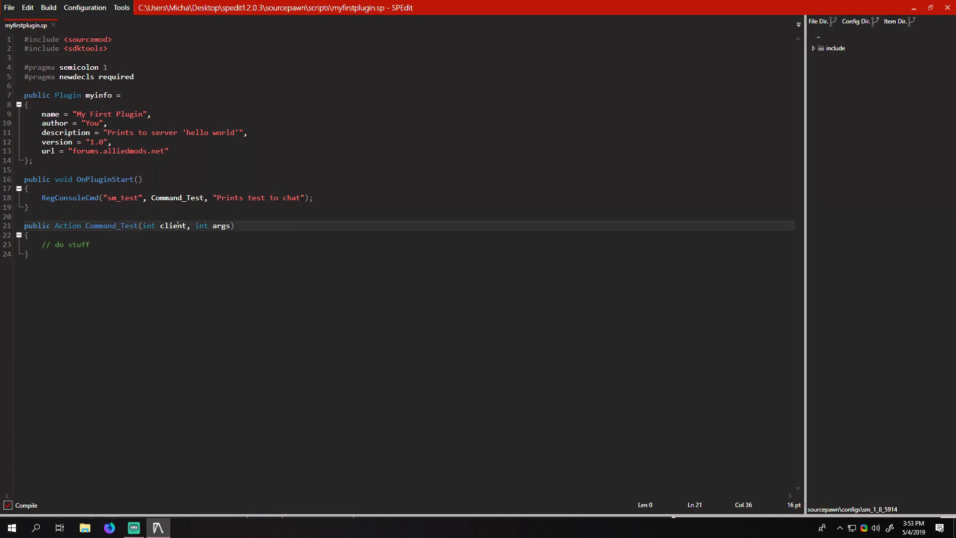
double_click(175, 226)
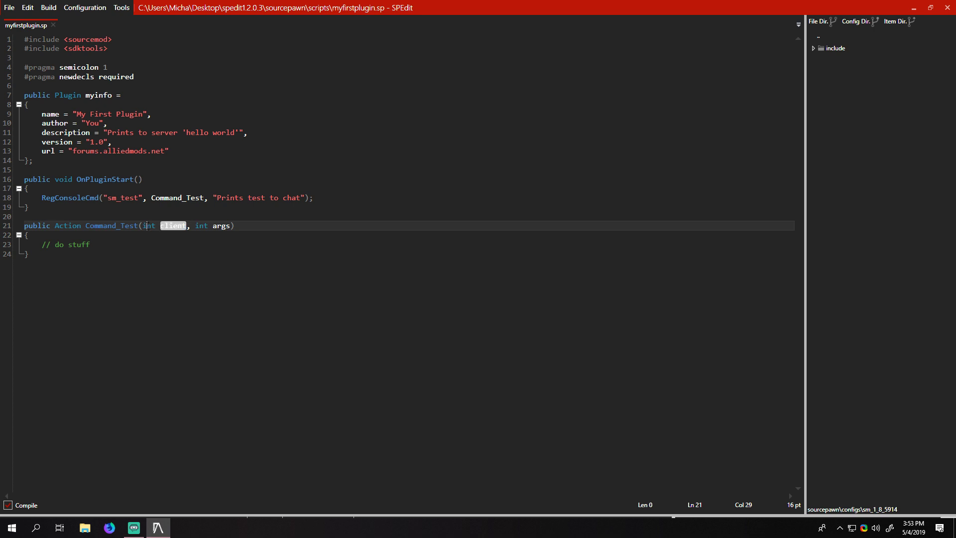
double_click(173, 225)
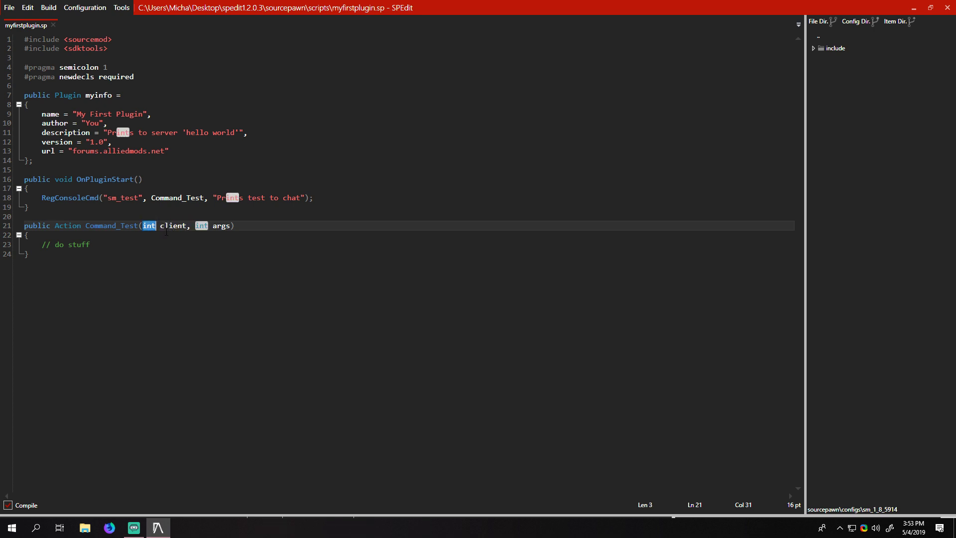
double_click(173, 225)
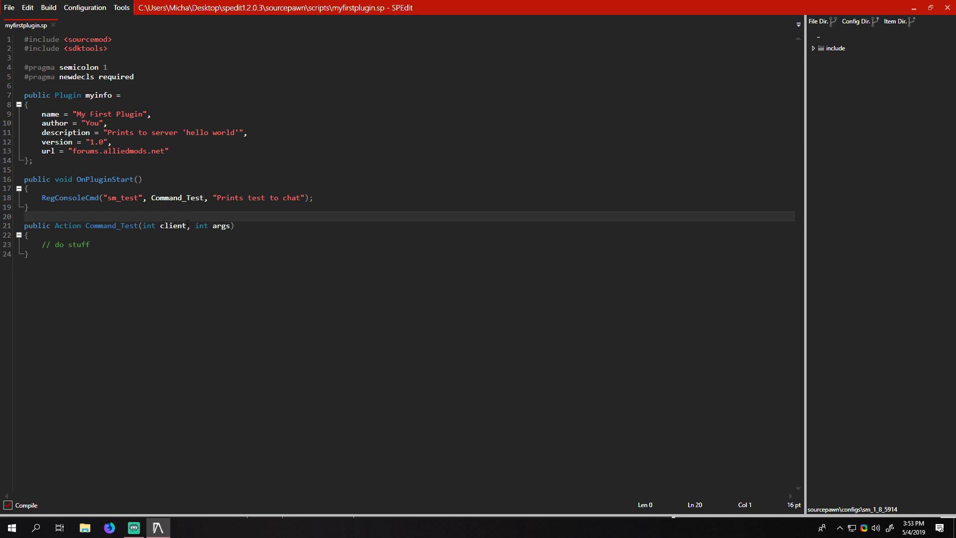
double_click(173, 225)
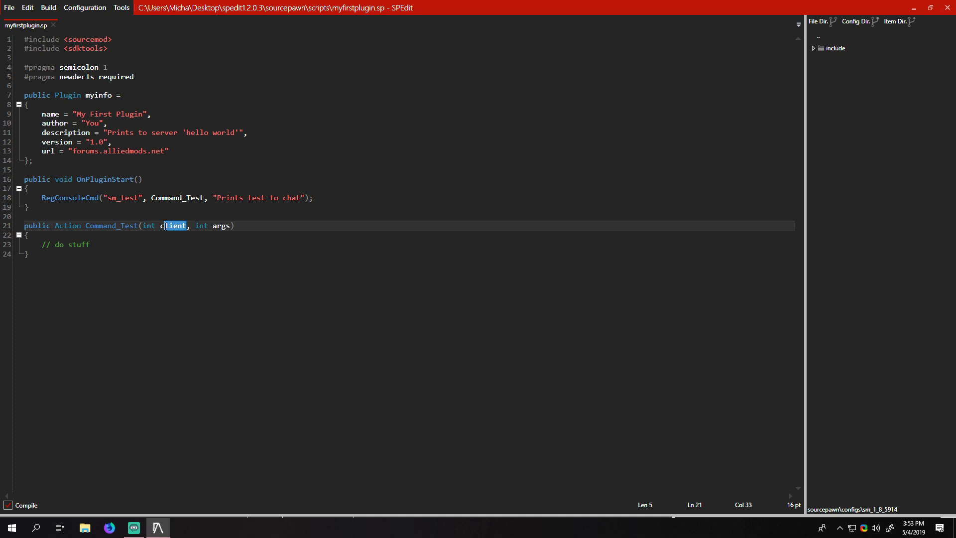
left_click(27, 234)
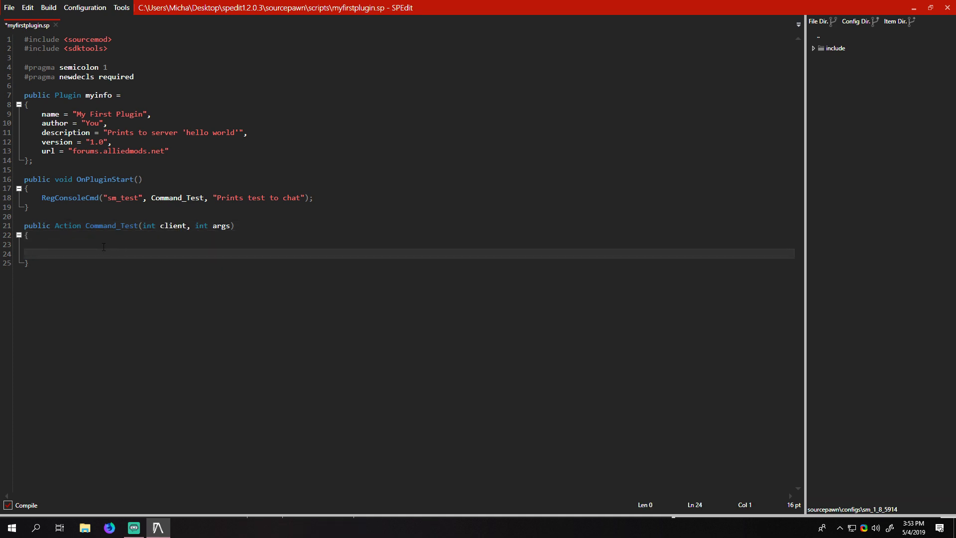
Step: Type PrintToChat(client, "Test!"); inside Command_Test, then highlight sm_test and Chat
type("PrintToChat(")
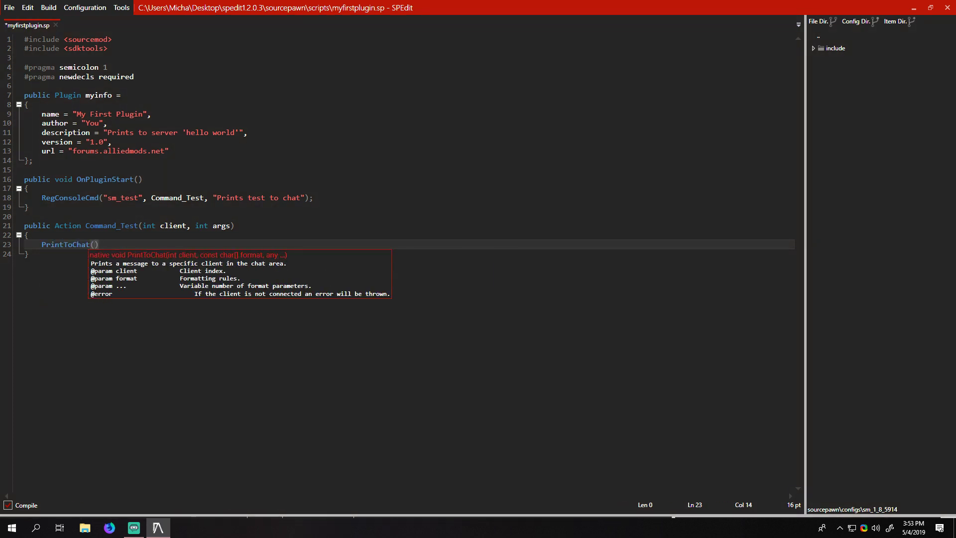
type("client, \"Test!")
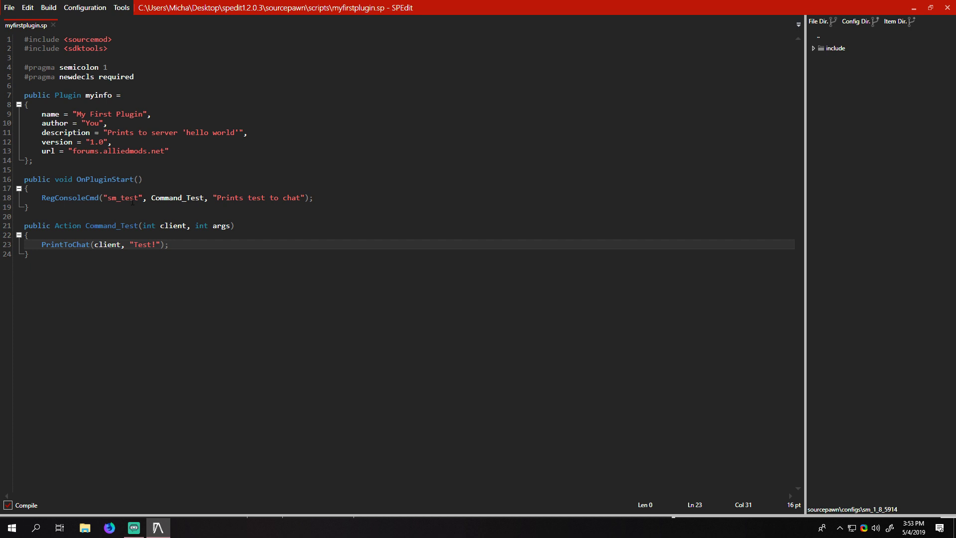
double_click(177, 198)
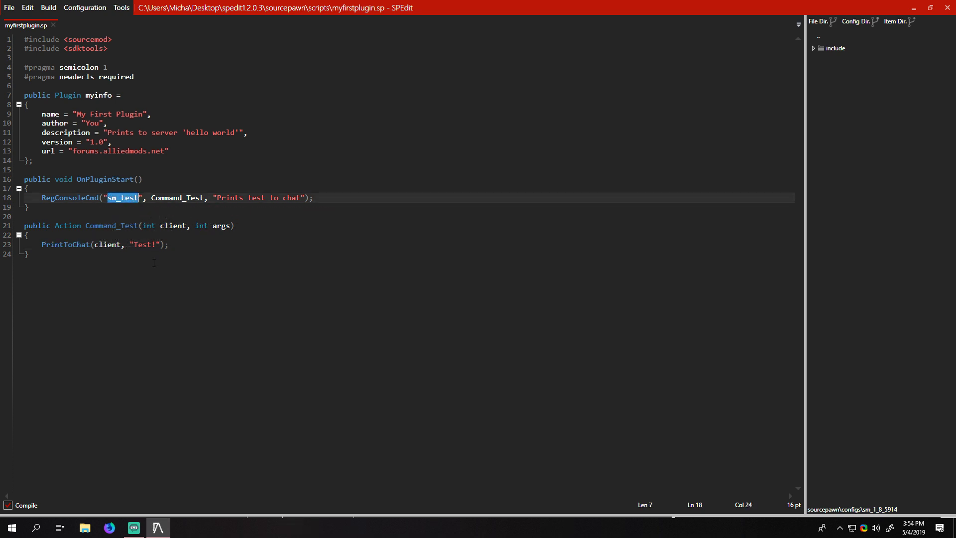
double_click(65, 245)
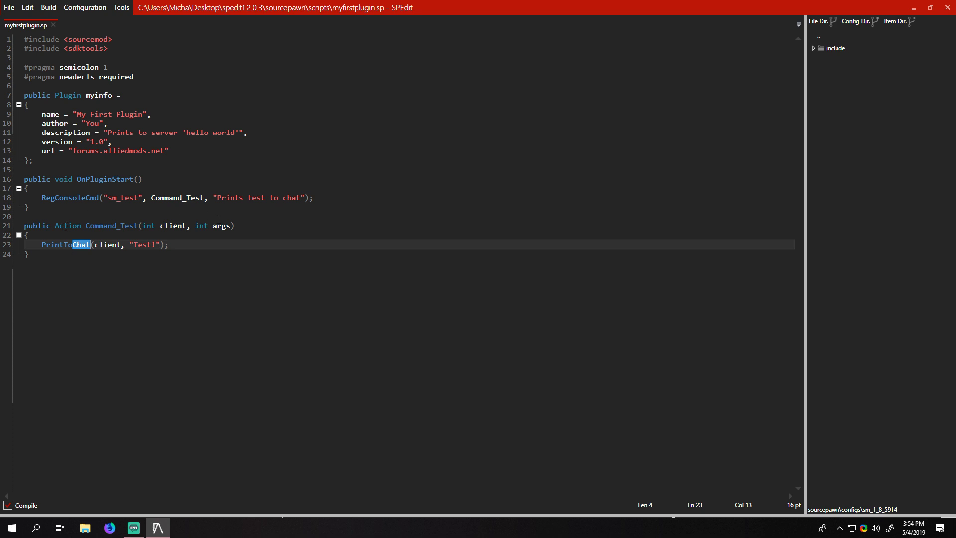
double_click(64, 244)
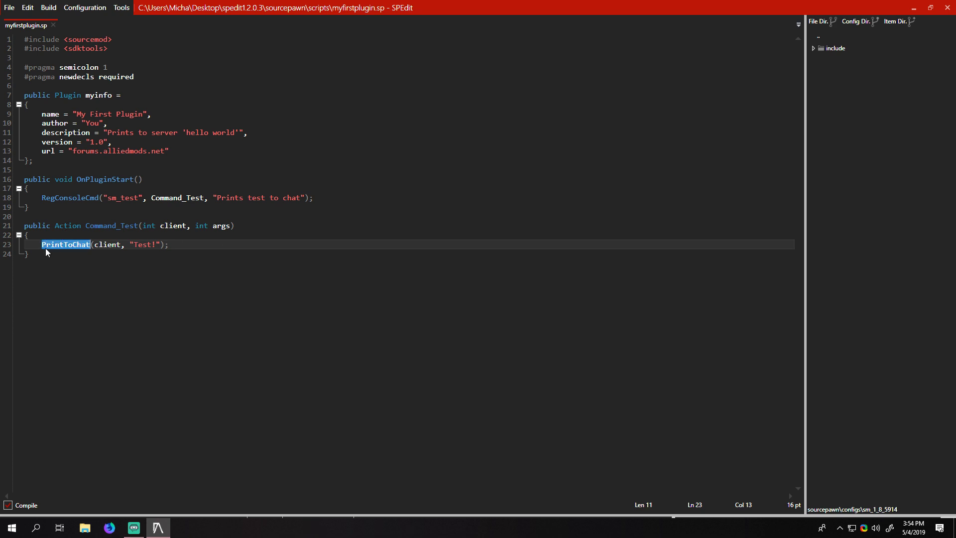
type("Reply")
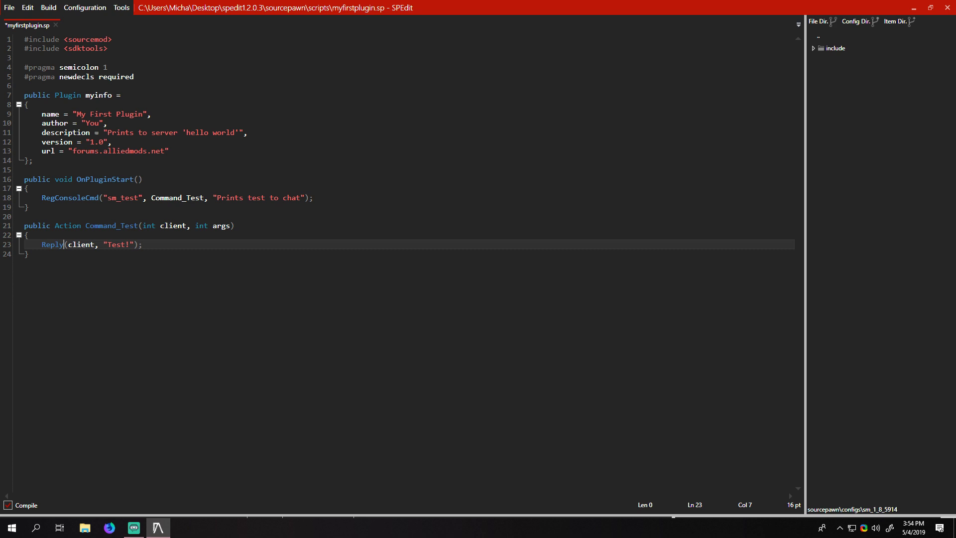
type("ToCommand")
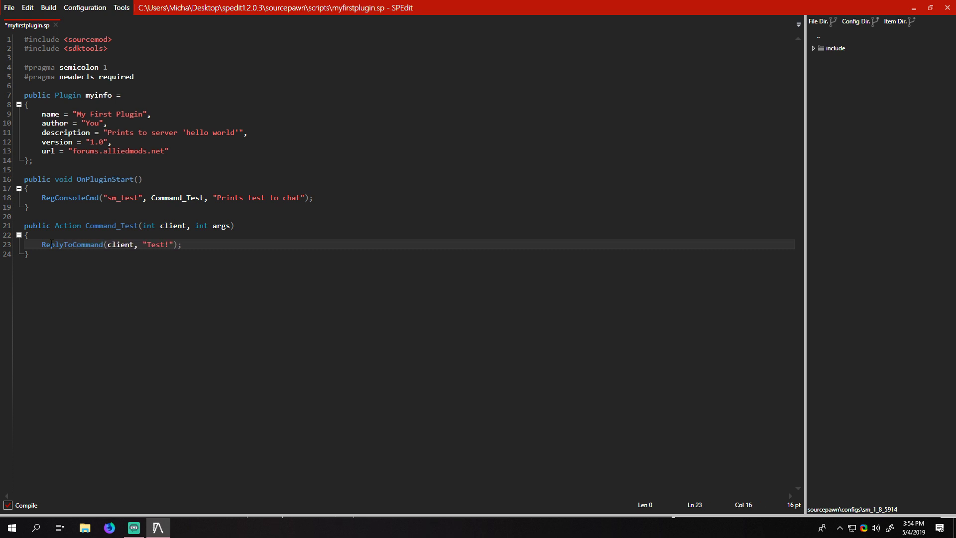
left_click(27, 253)
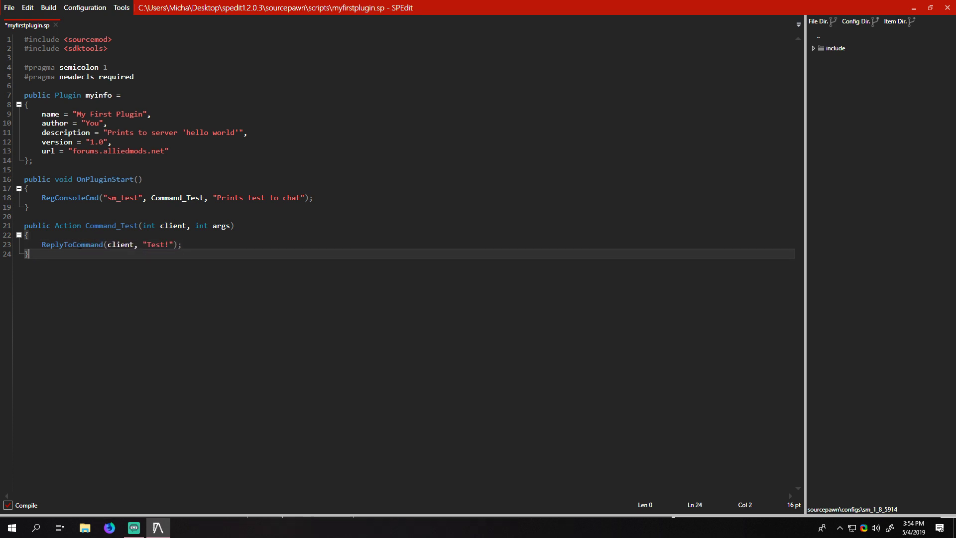
double_click(72, 244)
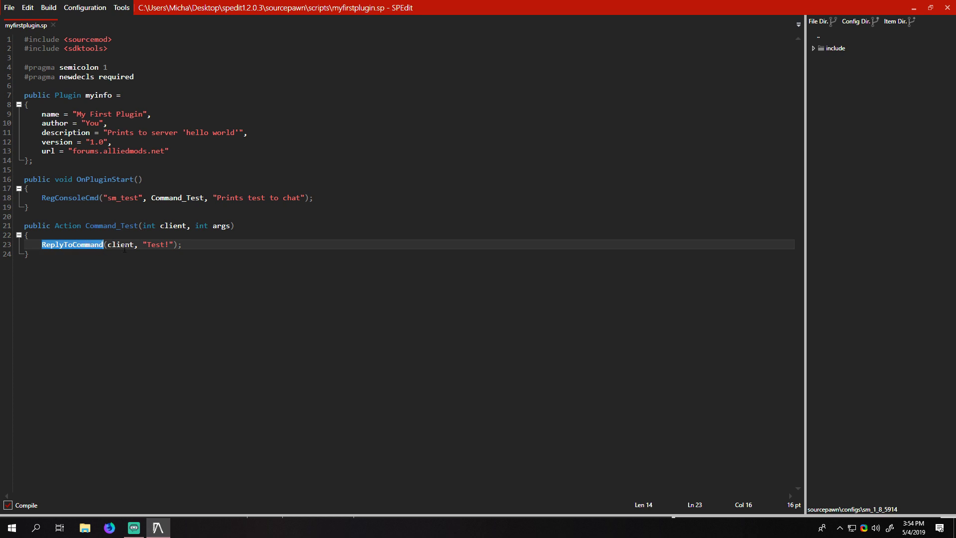
double_click(121, 245)
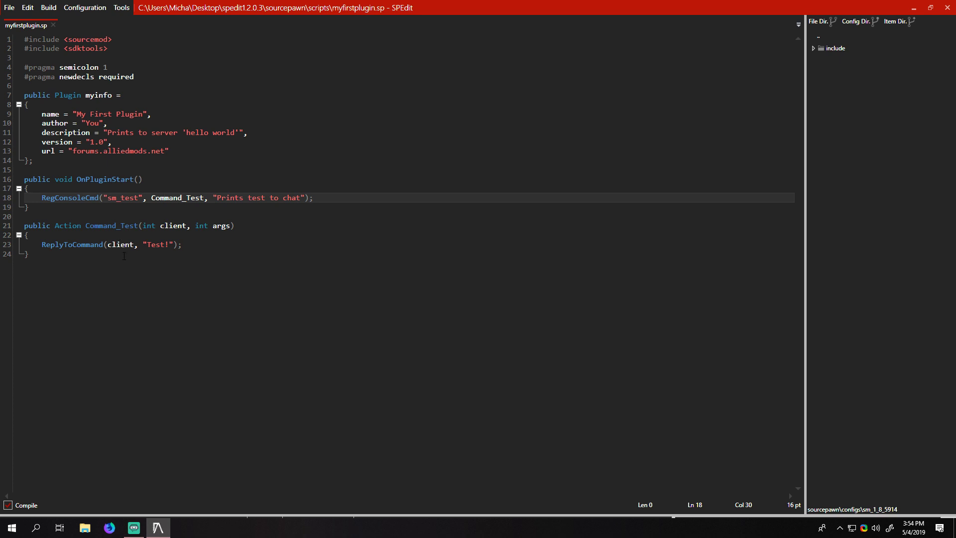
left_click(27, 235)
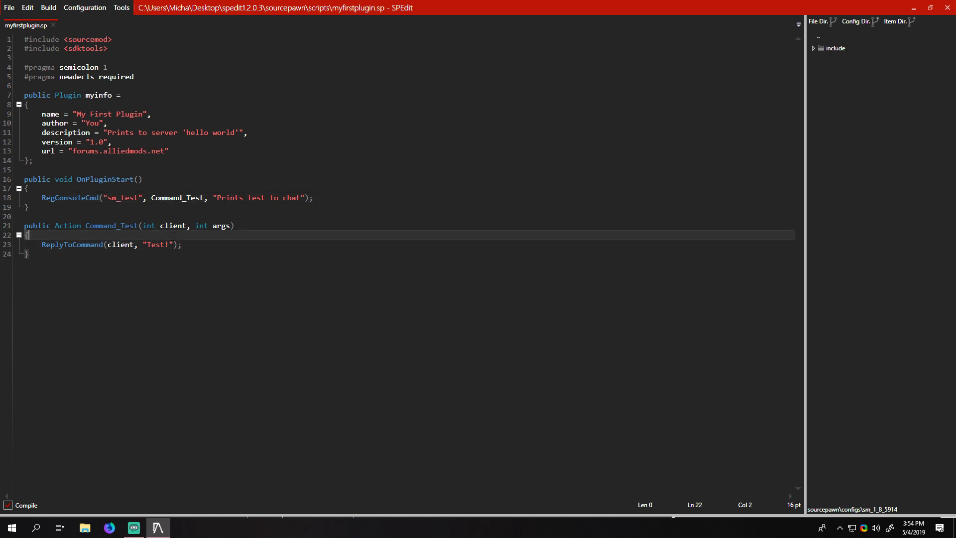
key("Enter")
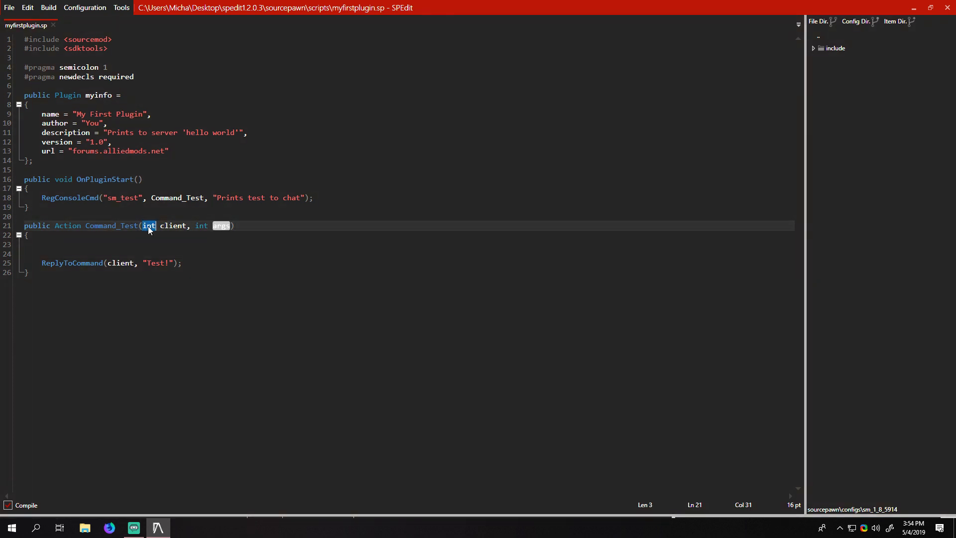
double_click(221, 226)
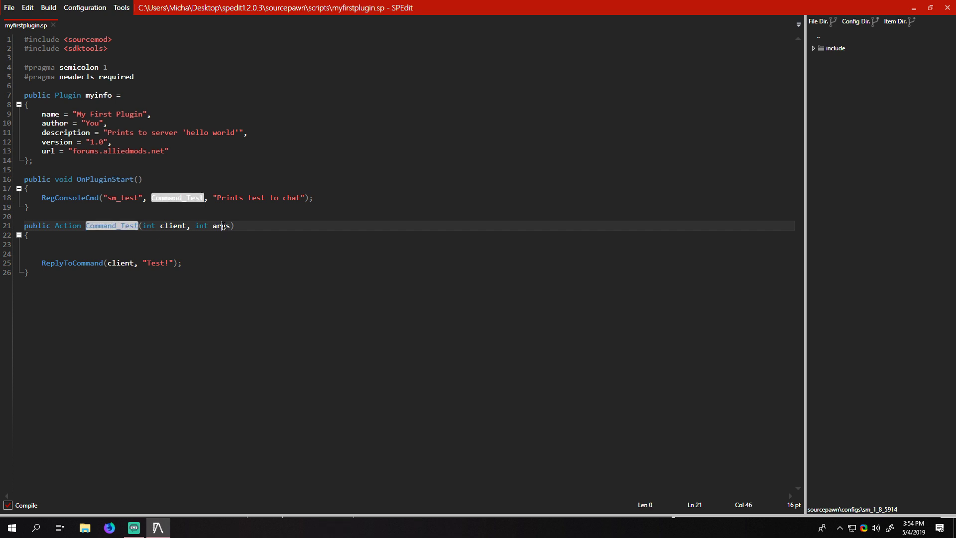
double_click(222, 226)
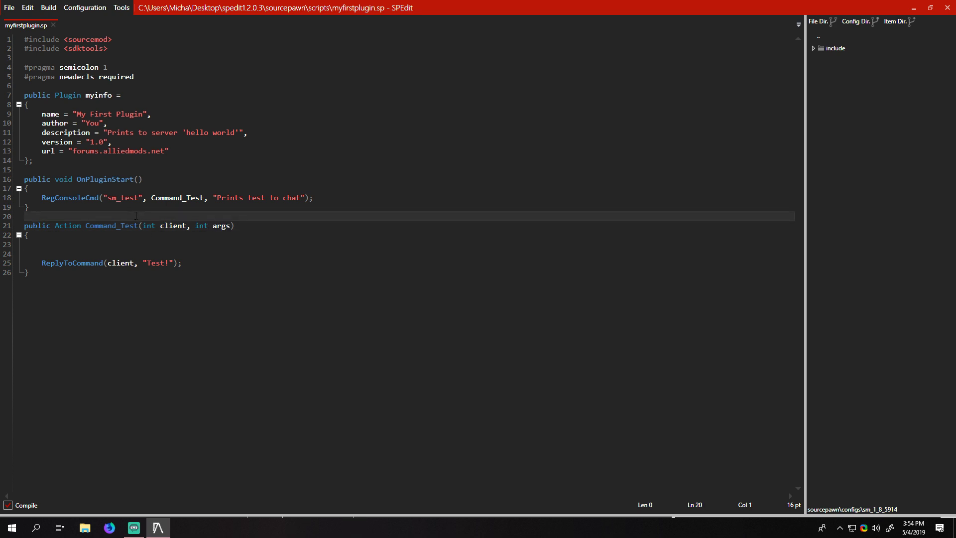
Step: Add a // sm_ban comment and if (args > 0) replying "[SM] Usage: sm_test"
type("// sm")
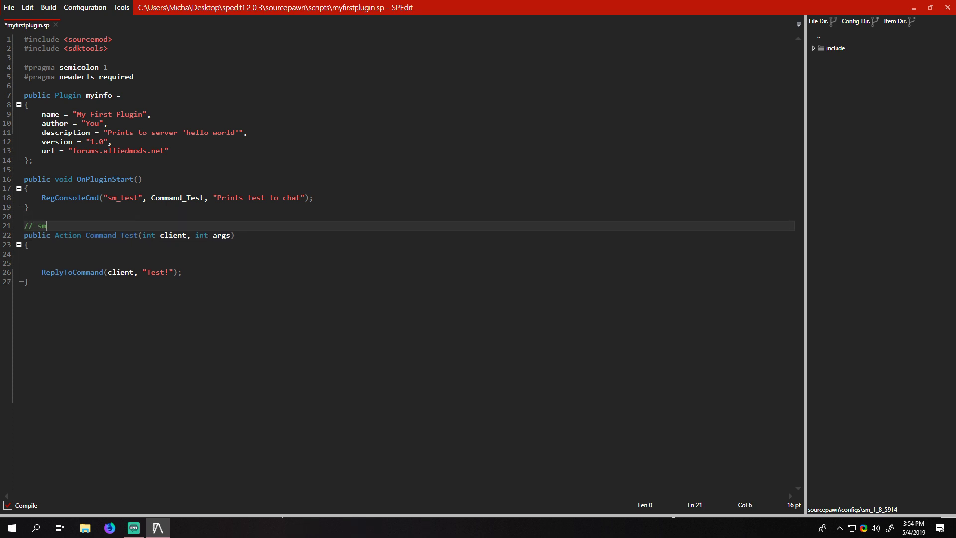
type("_ban person 0")
left_click(408, 254)
type("if")
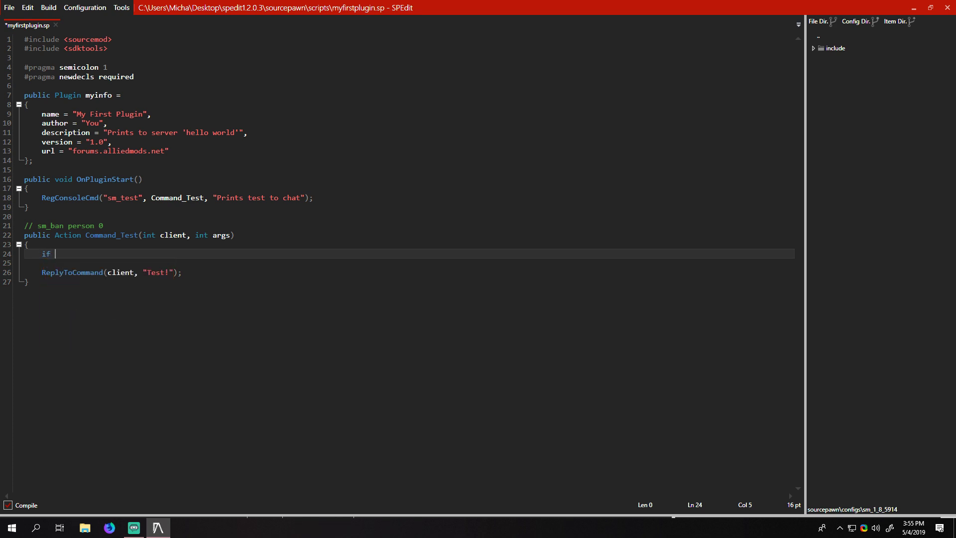
type("(args)")
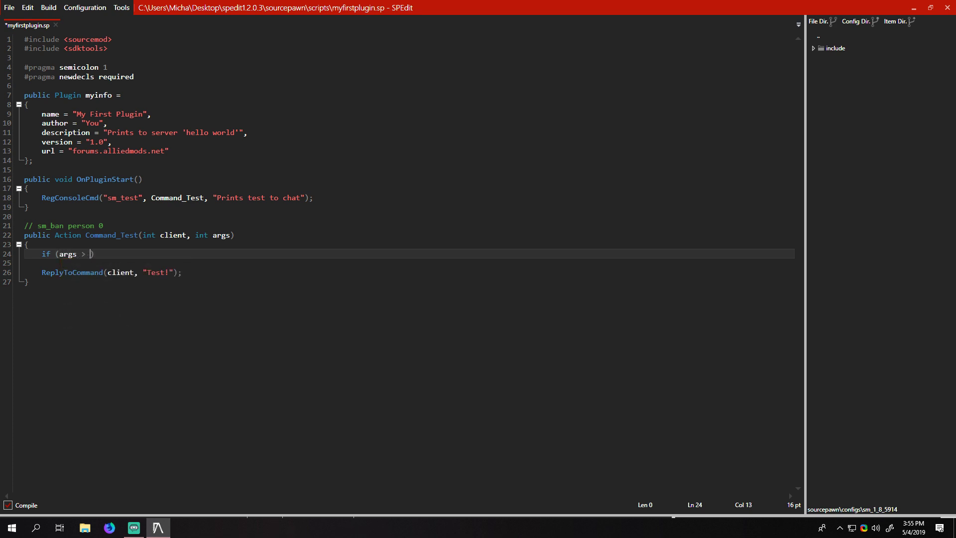
type("0) {")
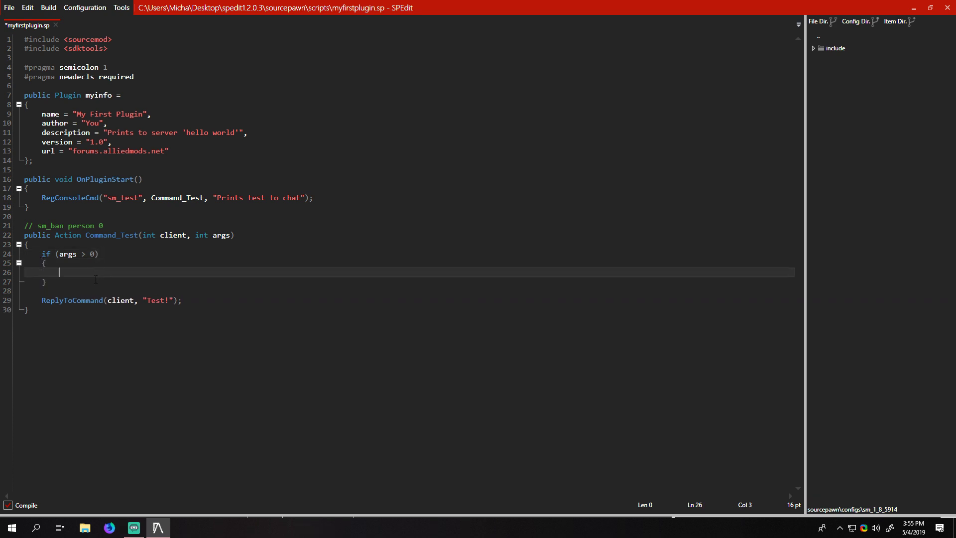
type("ReplyToCommand(c)")
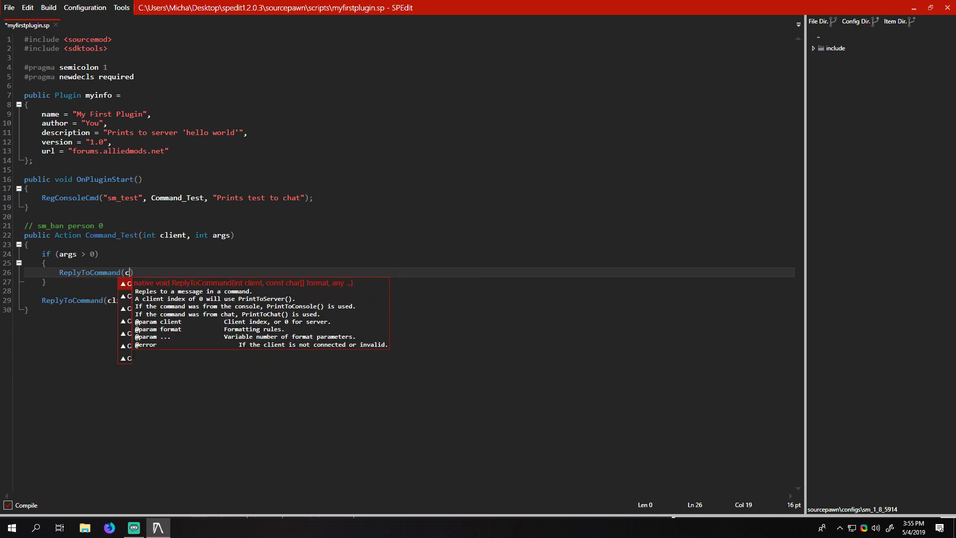
type("lient, \"\"")
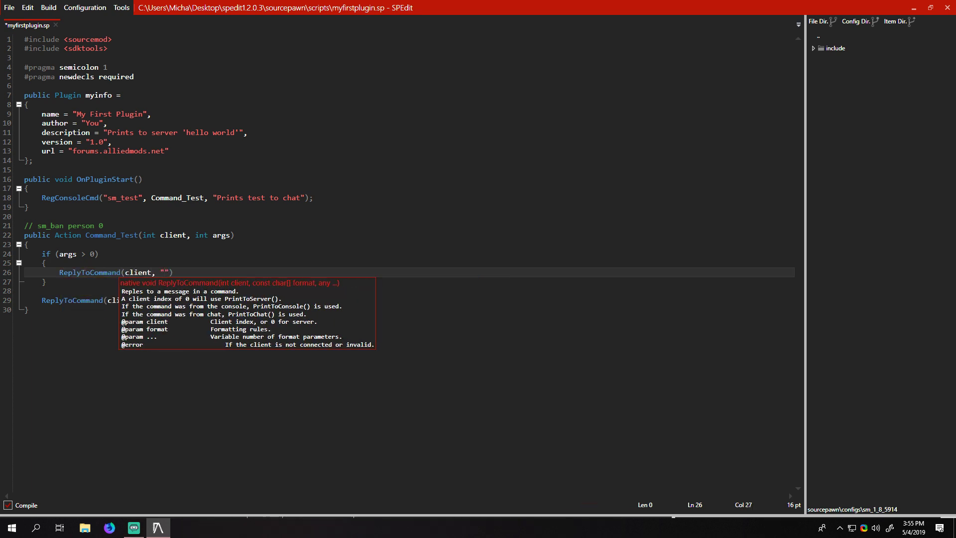
type("[Sm")
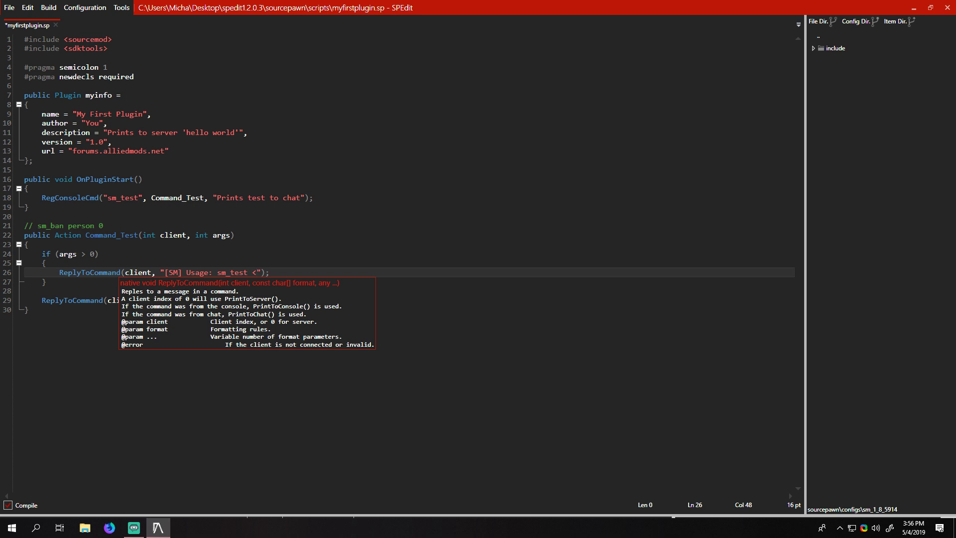
type("na")
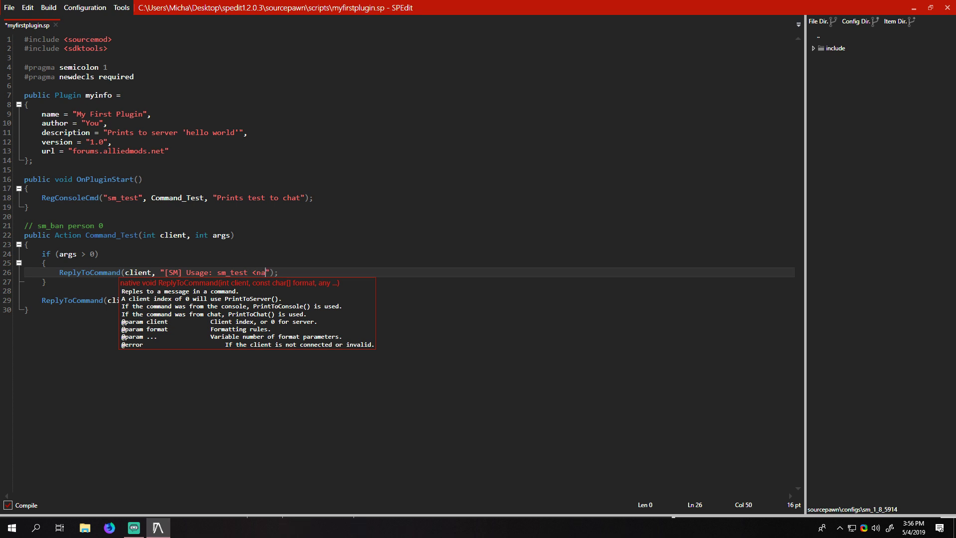
type("me> <ta")
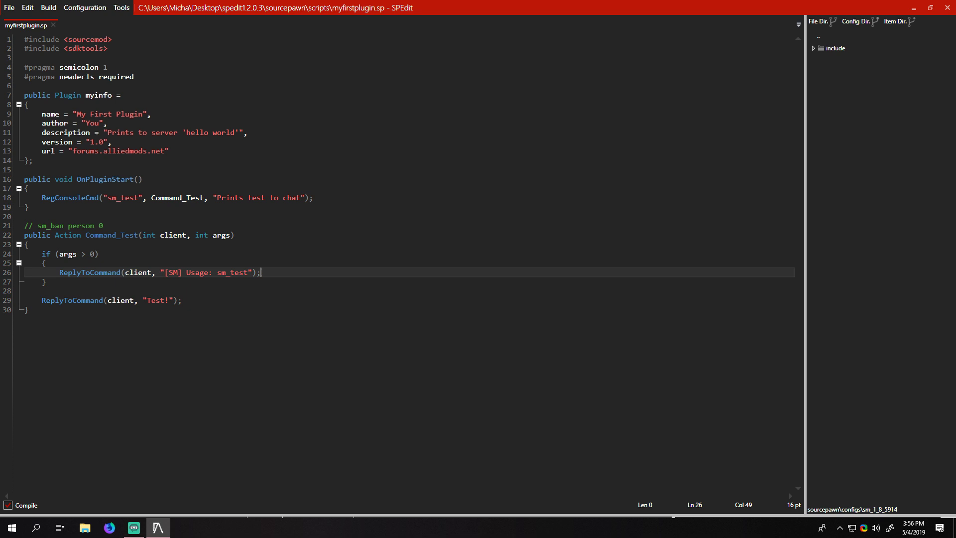
Step: Add return Plugin_Handled; inside the args check and at Command_Test's end
type("return")
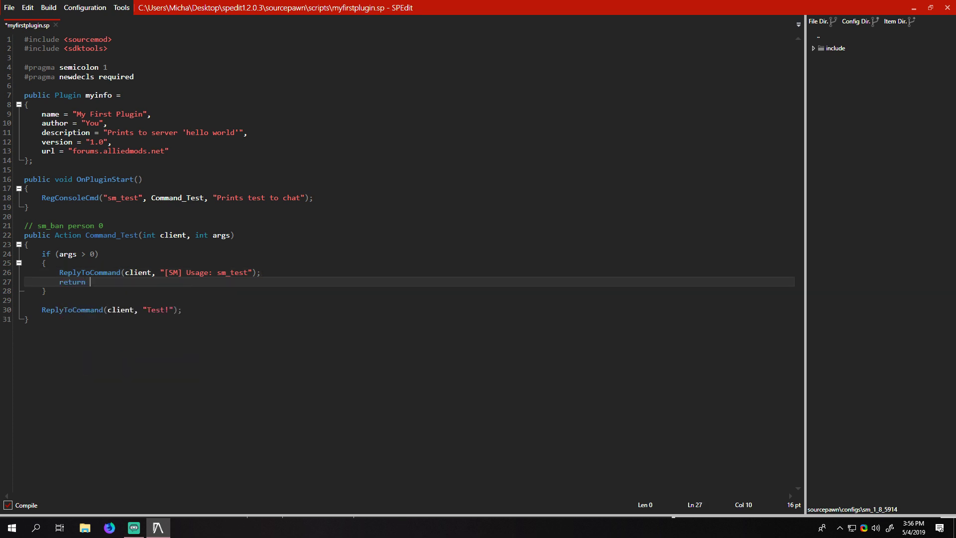
type("Plugin_Handled;")
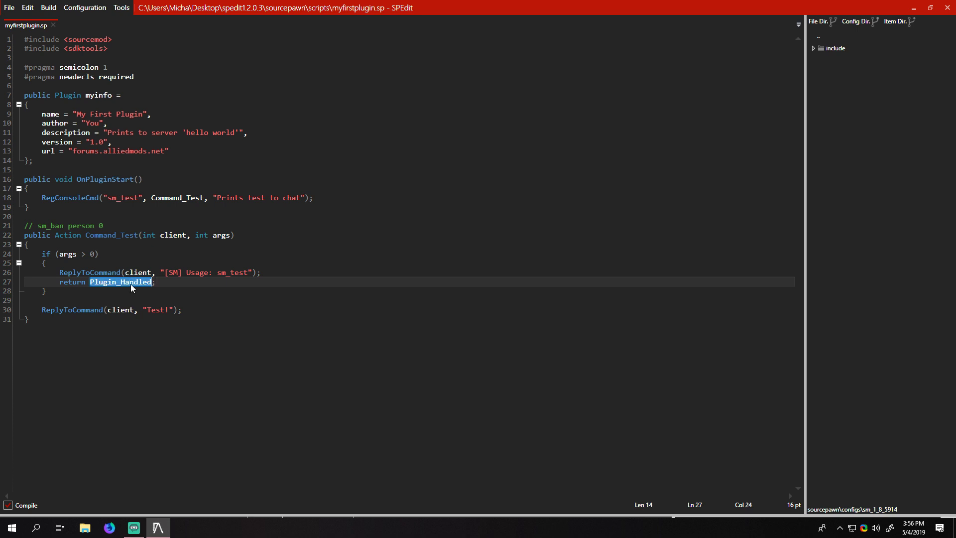
type("return Plugin_Handled;")
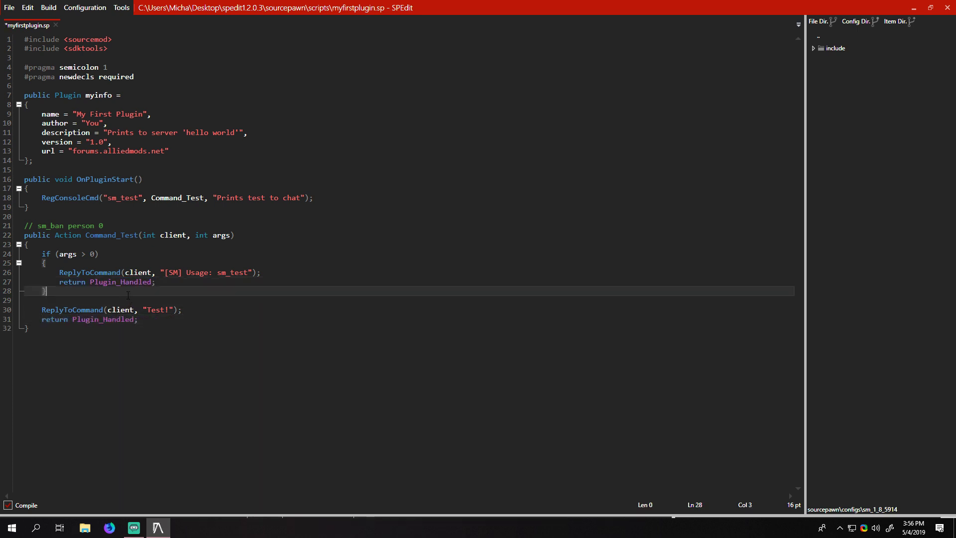
double_click(120, 281)
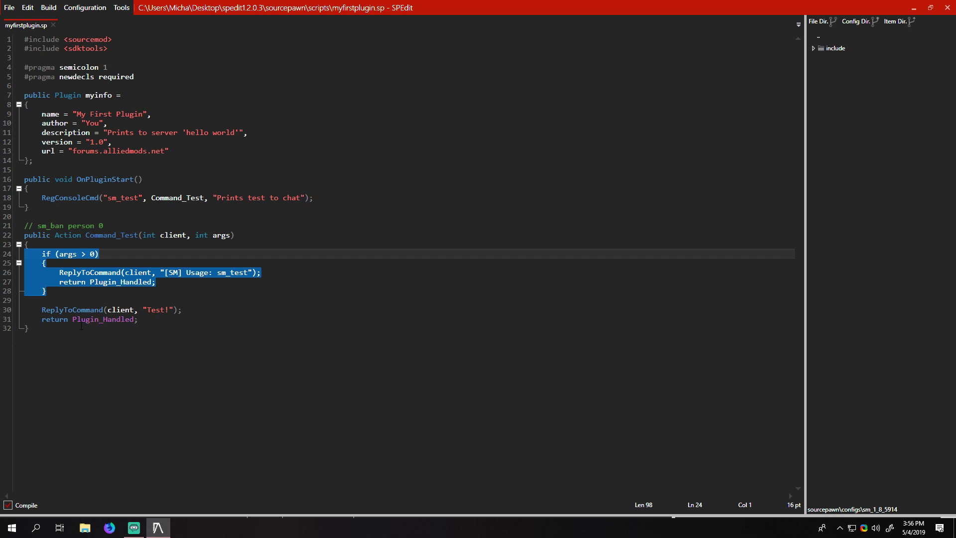
left_click(102, 319)
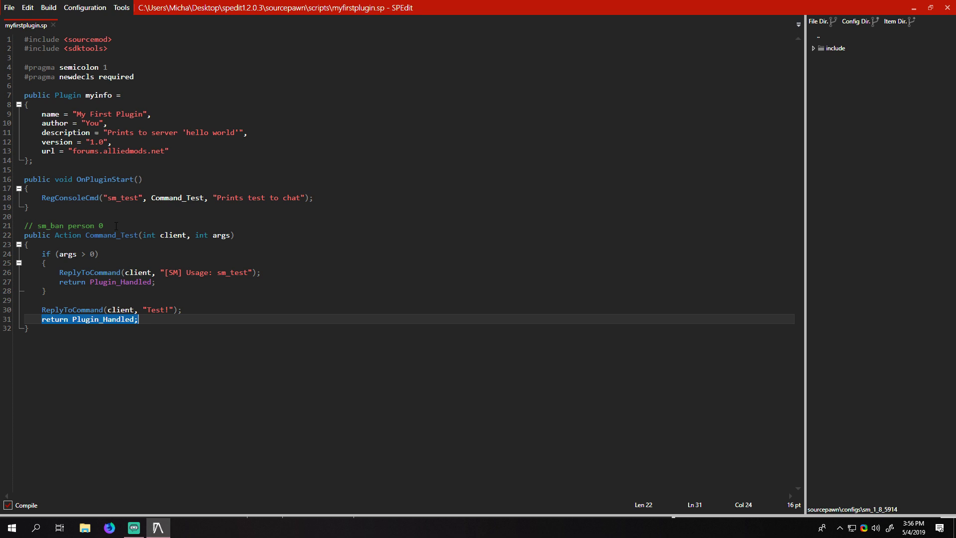
double_click(102, 319)
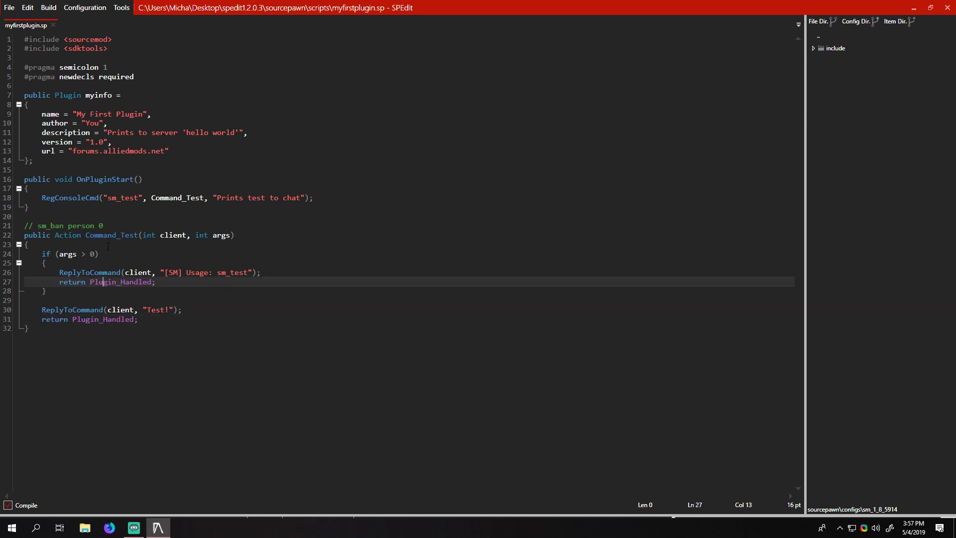
double_click(111, 234)
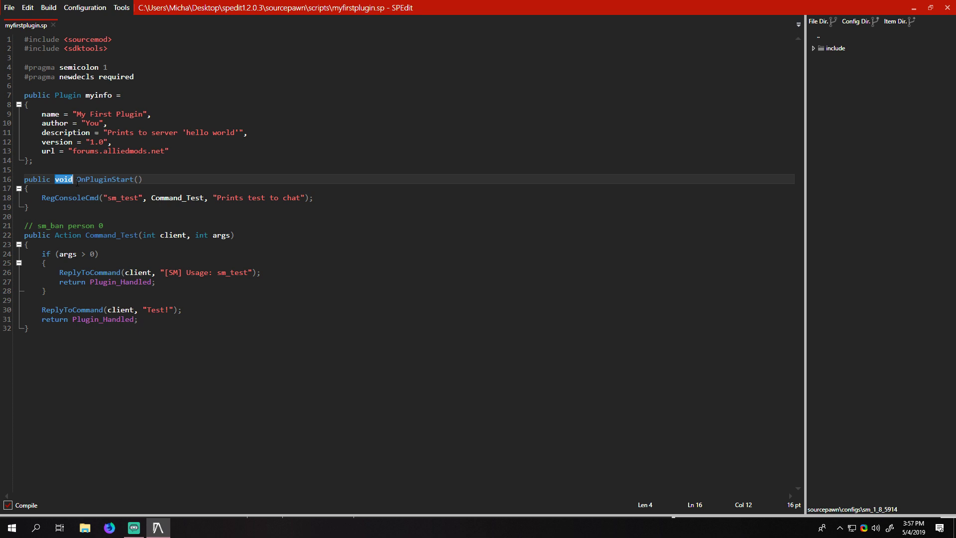
double_click(103, 178)
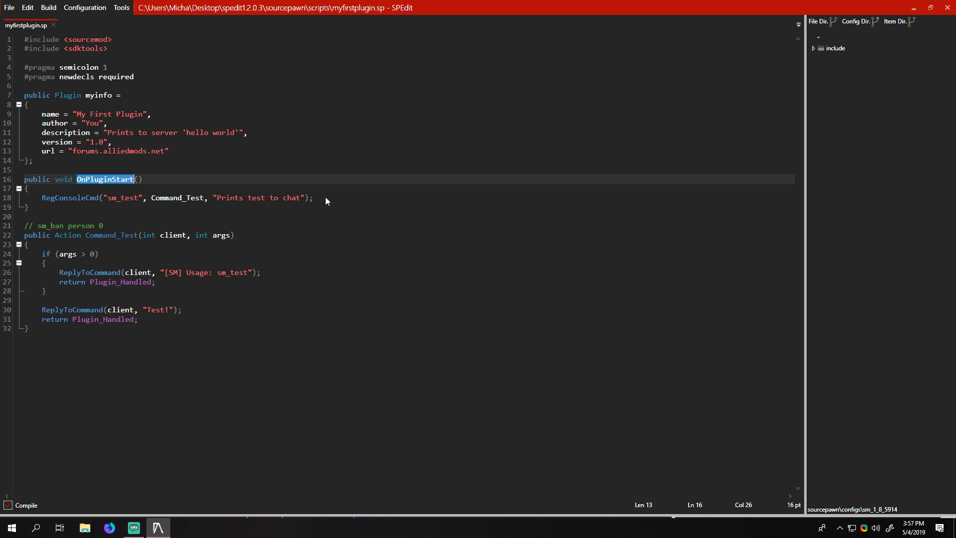
type("ret")
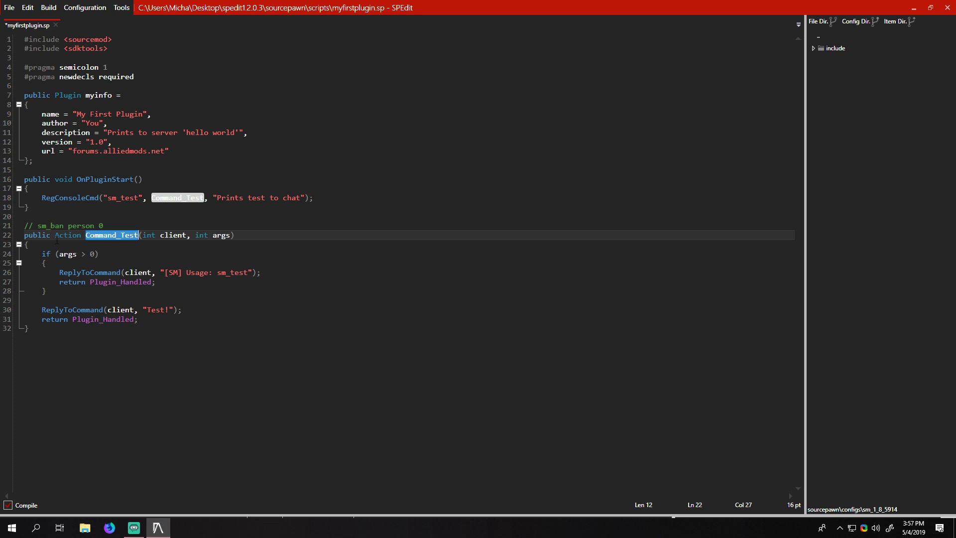
Step: Highlight Plugin_Handled and args, then overwrite the comment's sm_ban example with sm_tes
double_click(121, 282)
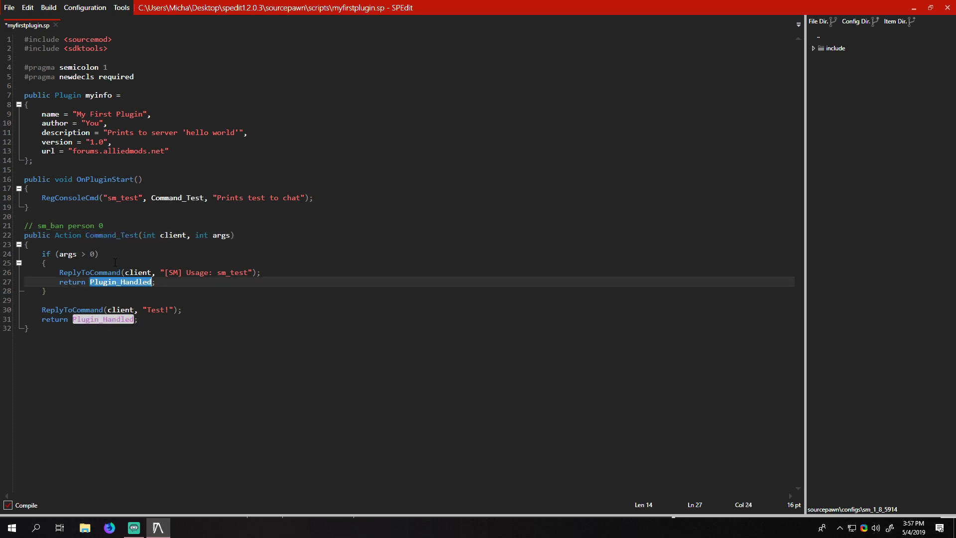
mouse_move(99, 287)
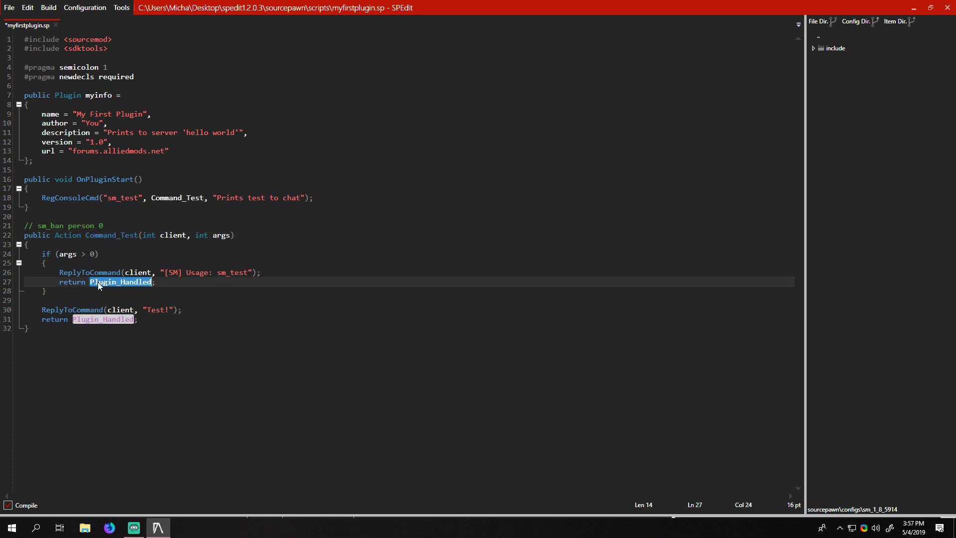
double_click(221, 235)
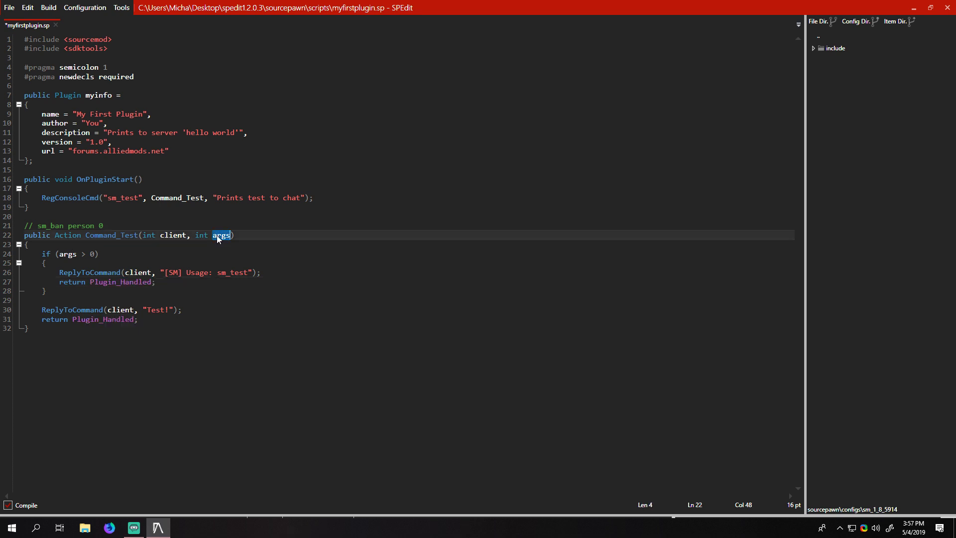
double_click(63, 225)
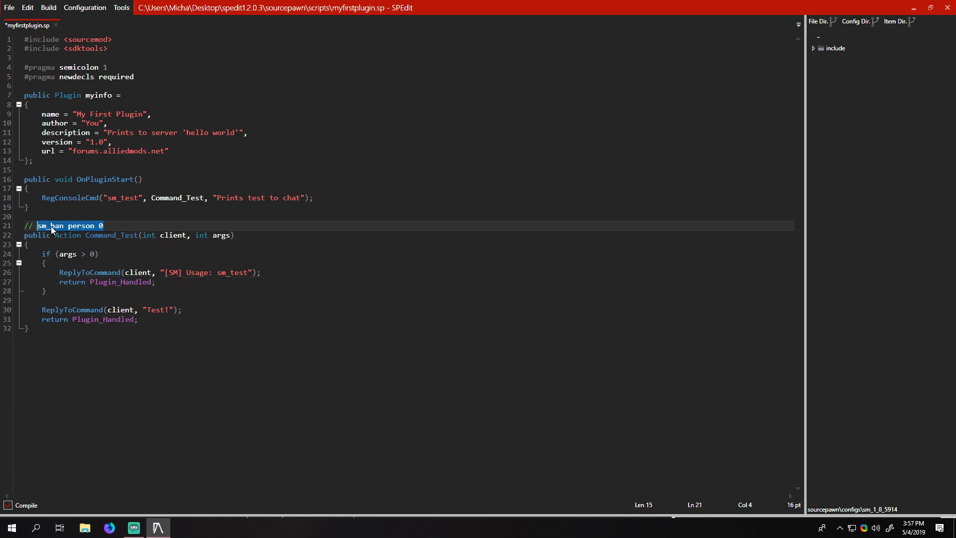
type("sm_tes")
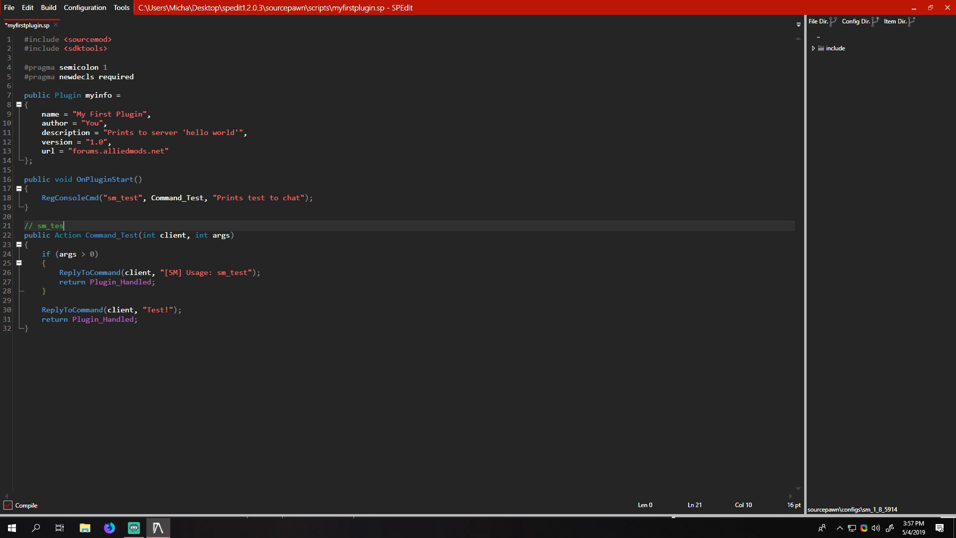
Step: Finish the comment as // sm_test 5 and select nearby callback code
type("t 5")
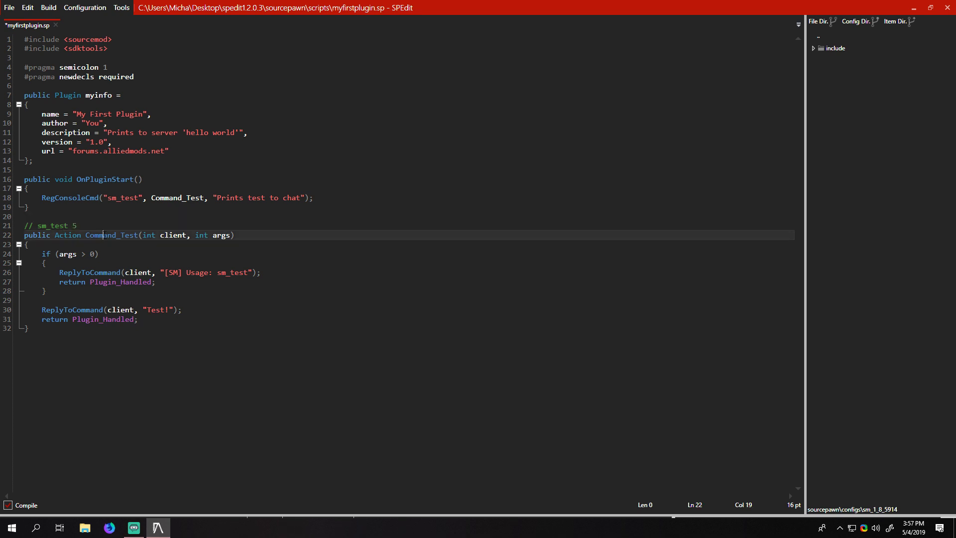
double_click(111, 234)
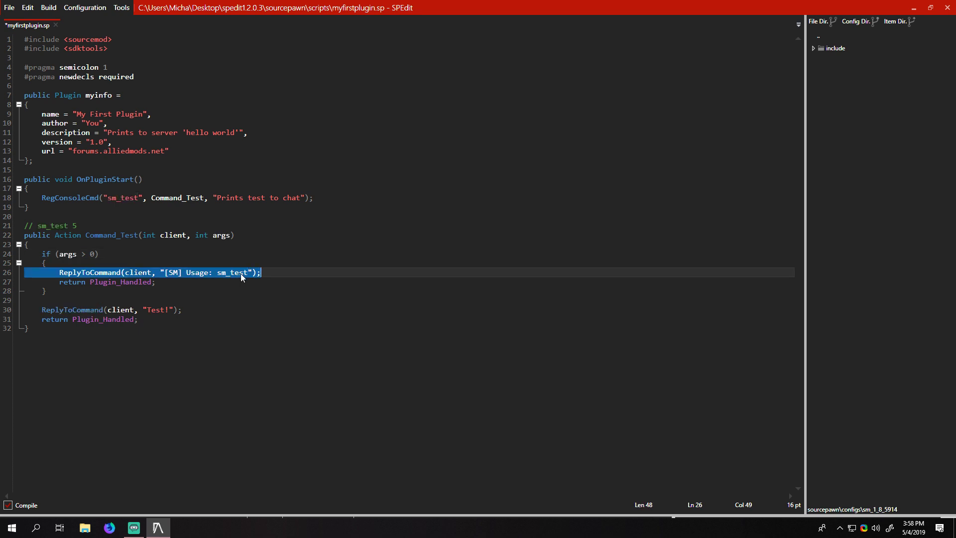
double_click(231, 272)
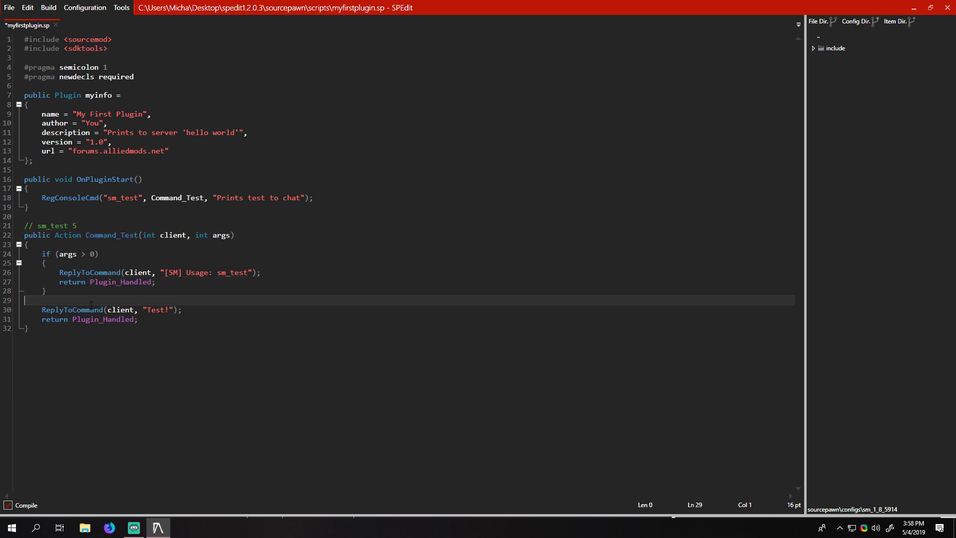
left_click_drag(42, 309, 138, 318)
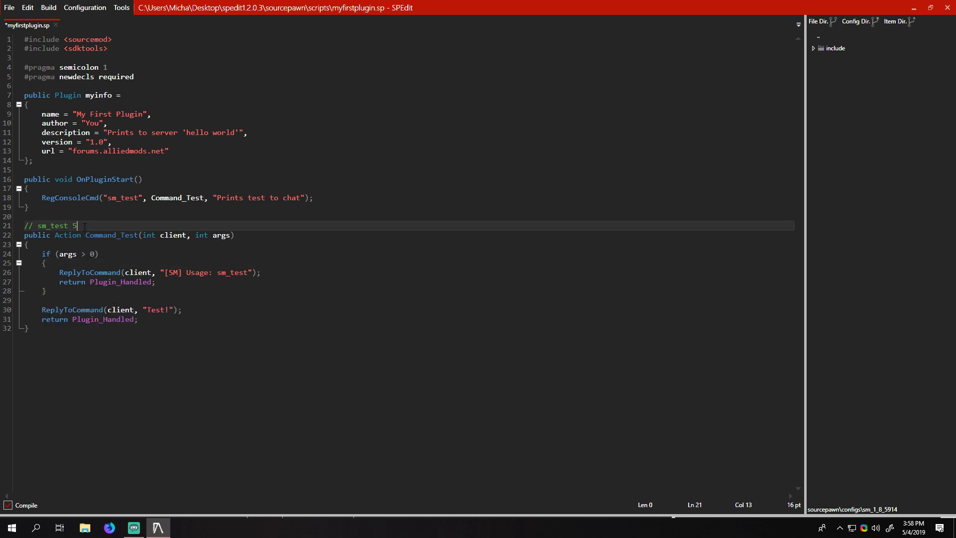
Step: Highlight the example argument 5 and the argument-count check it relates to
double_click(73, 226)
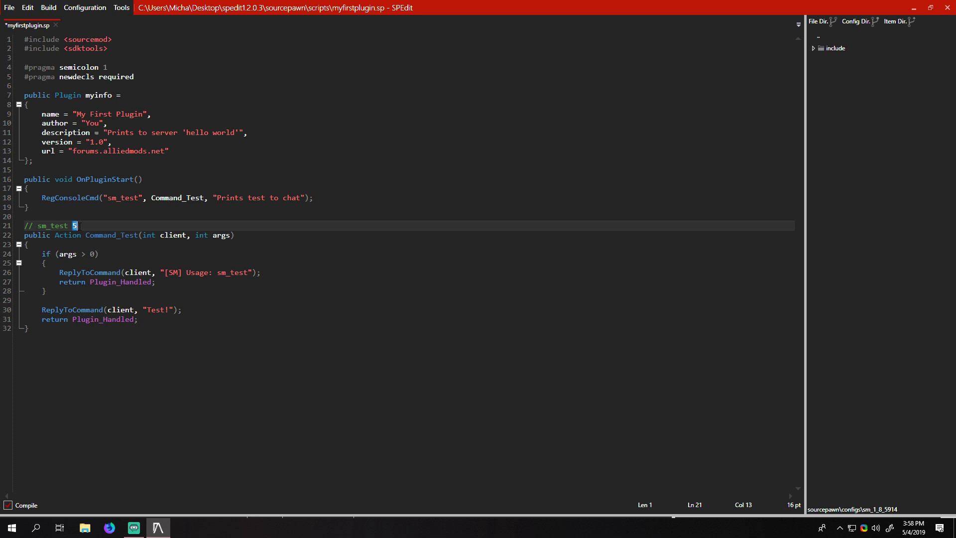
mouse_move(82, 261)
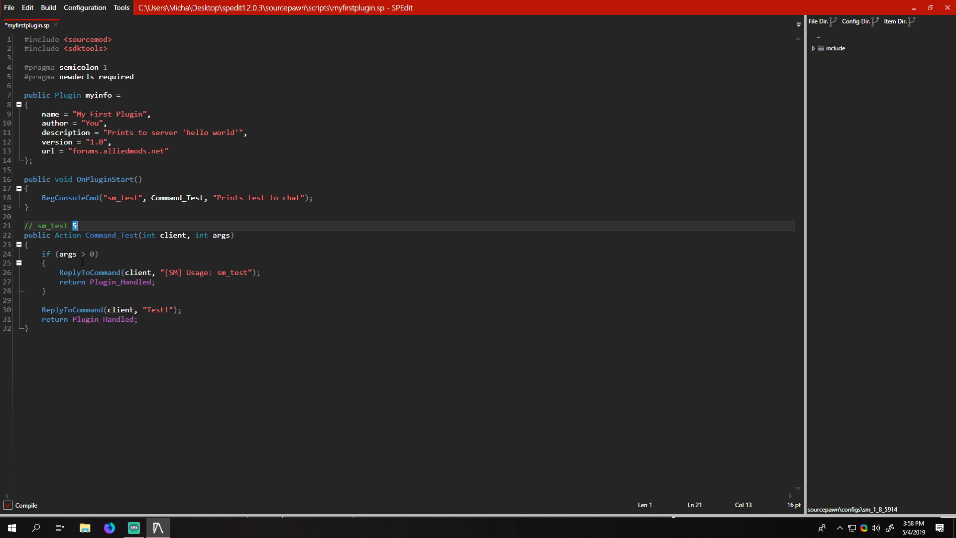
double_click(68, 255)
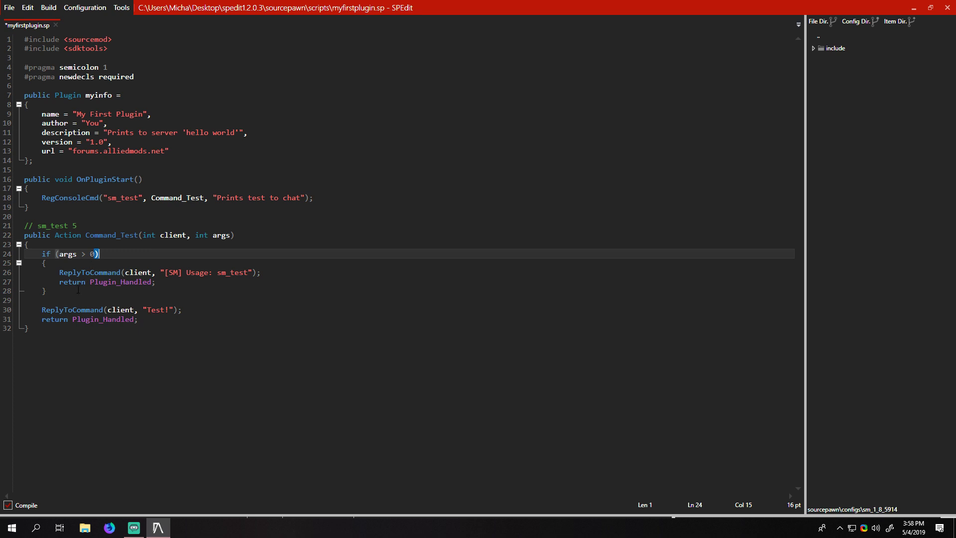
left_click_drag(42, 263, 46, 291)
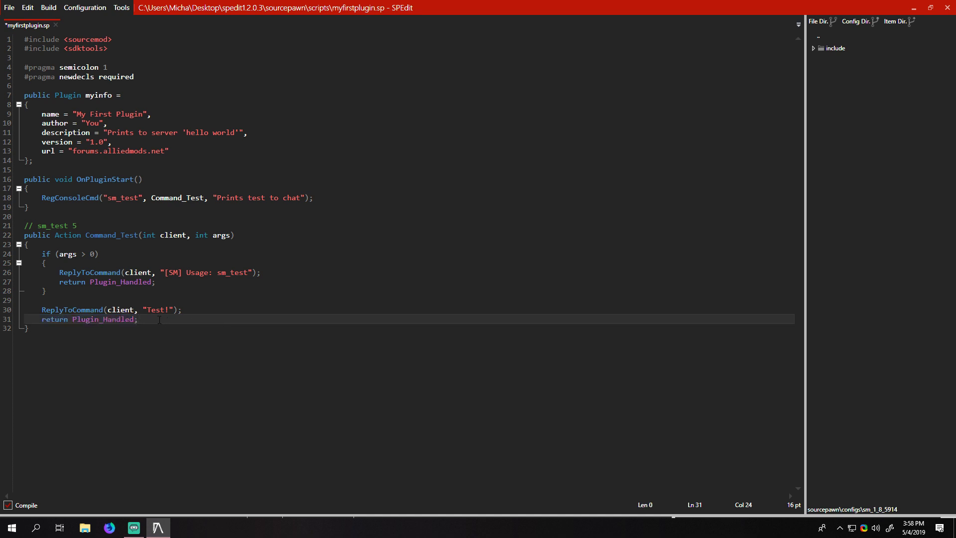
double_click(177, 198)
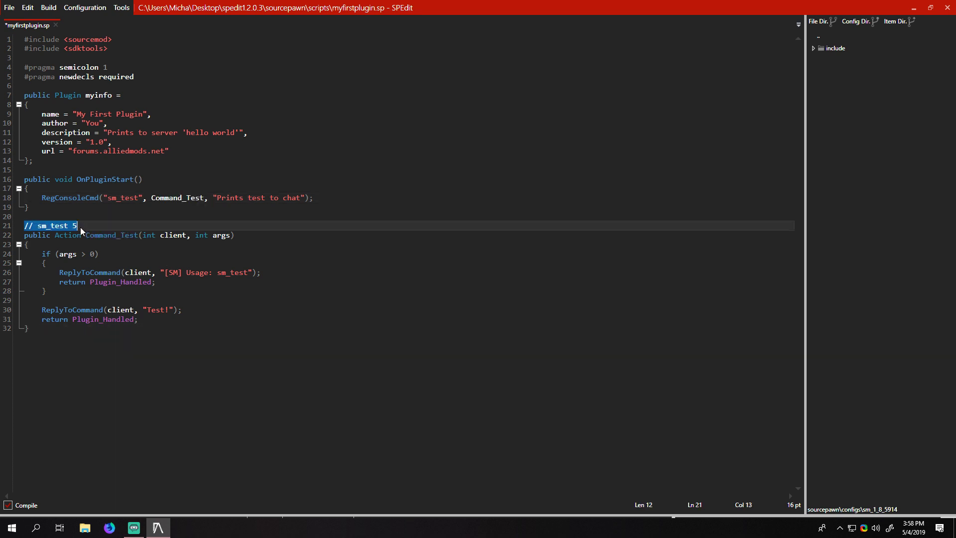
Step: Remove the // sm_test 5 comment and move to the end of the usage reply line
left_click(112, 230)
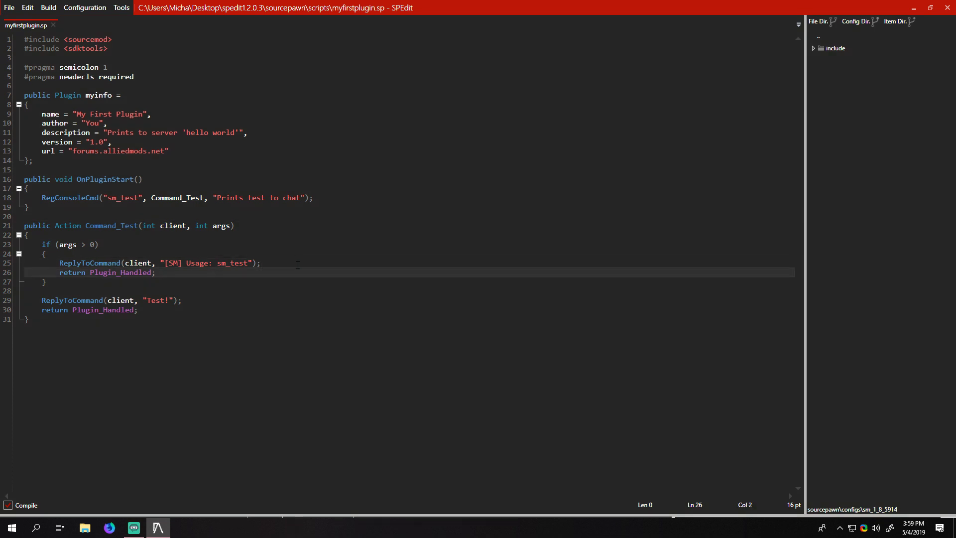
left_click(261, 263)
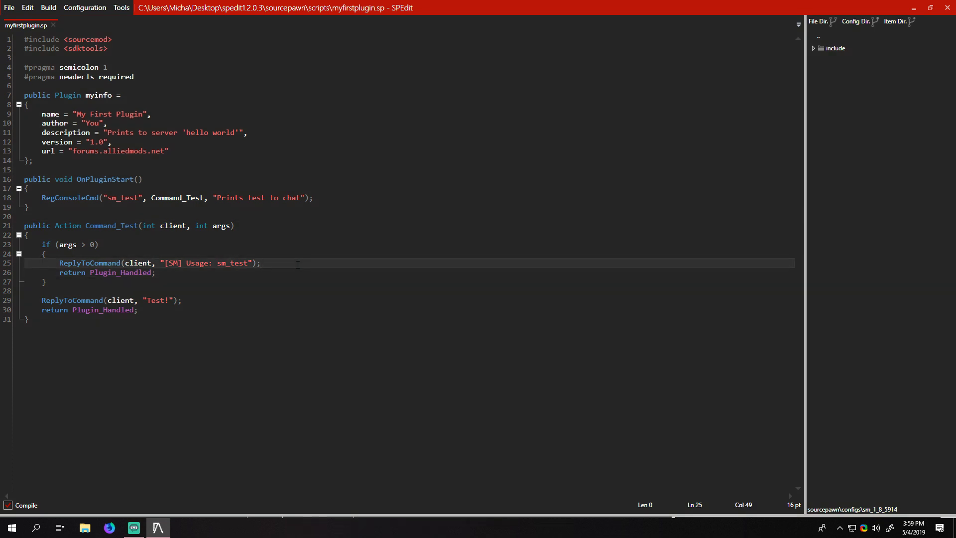
Step: Append // native to RegConsoleCmd and both ReplyToCommand calls, and // forward to Command_Test
type("// native")
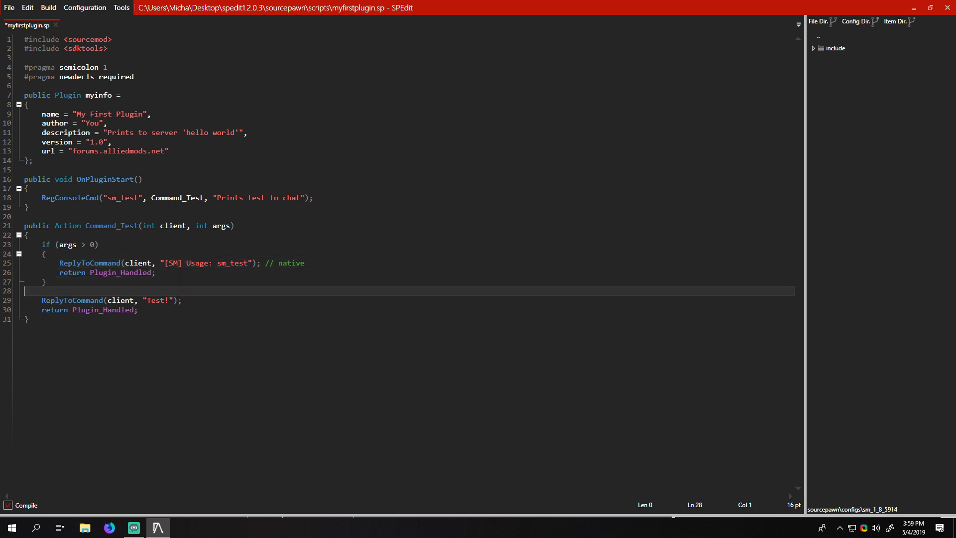
type("// native")
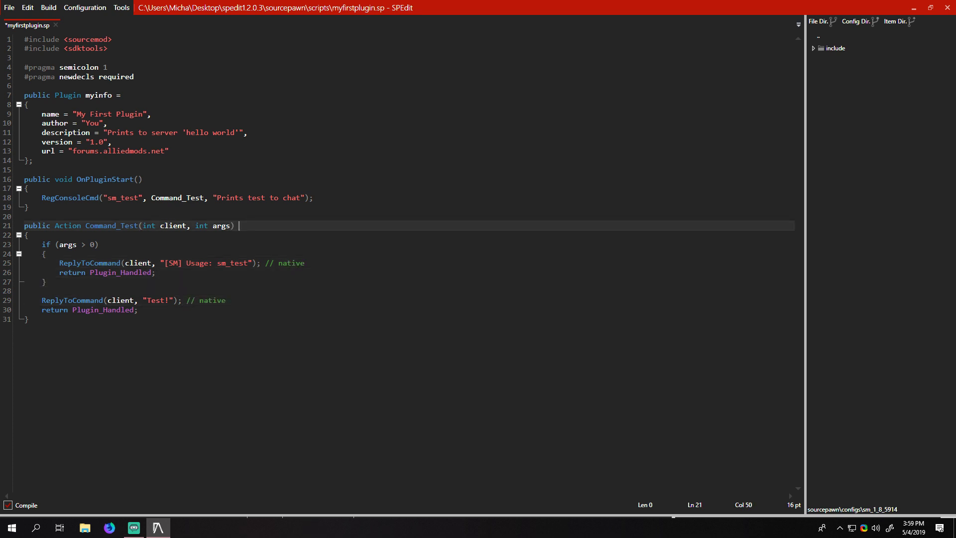
type("// forward")
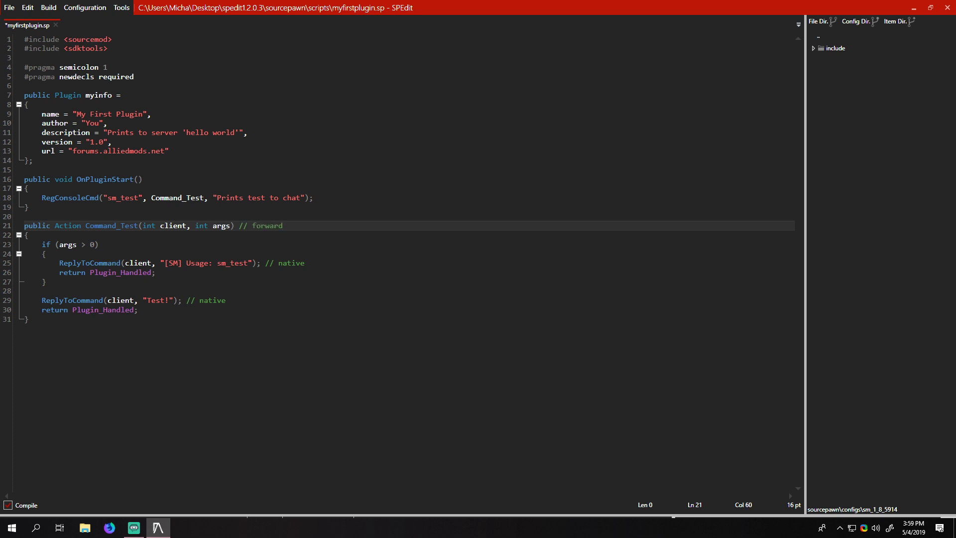
double_click(111, 225)
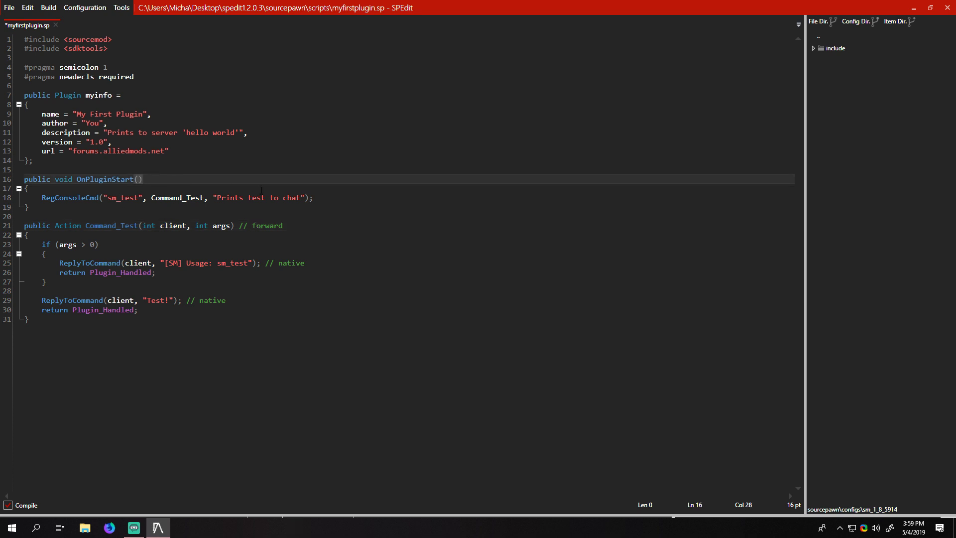
type("// na")
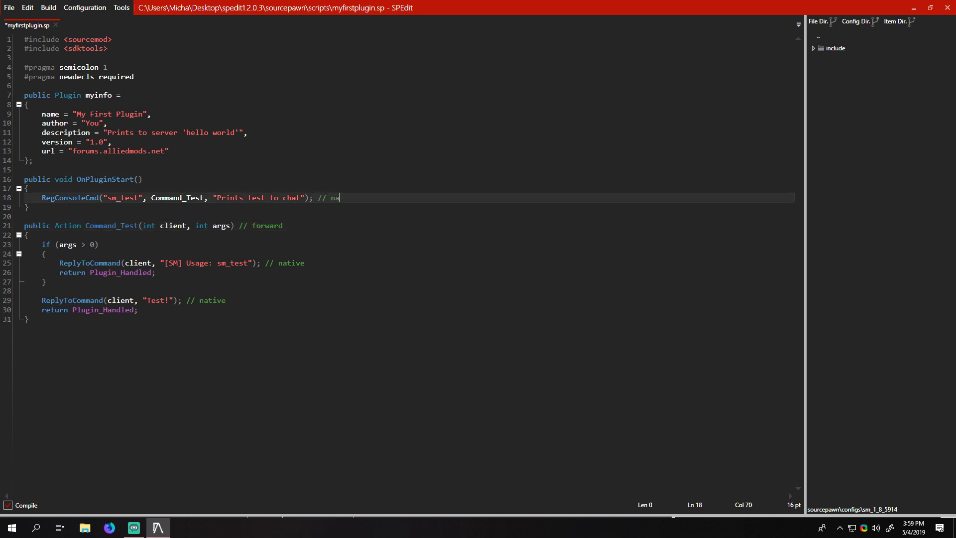
type("tive")
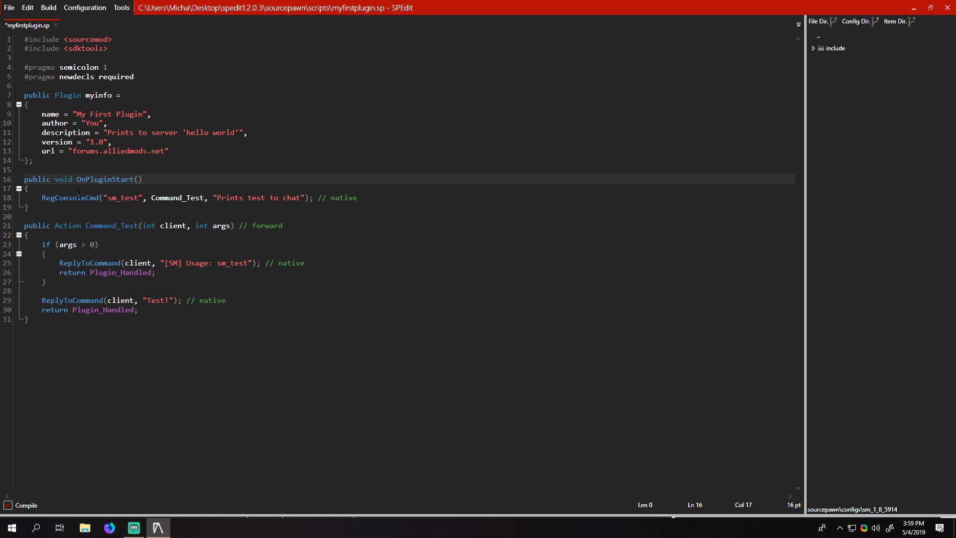
left_click(104, 226)
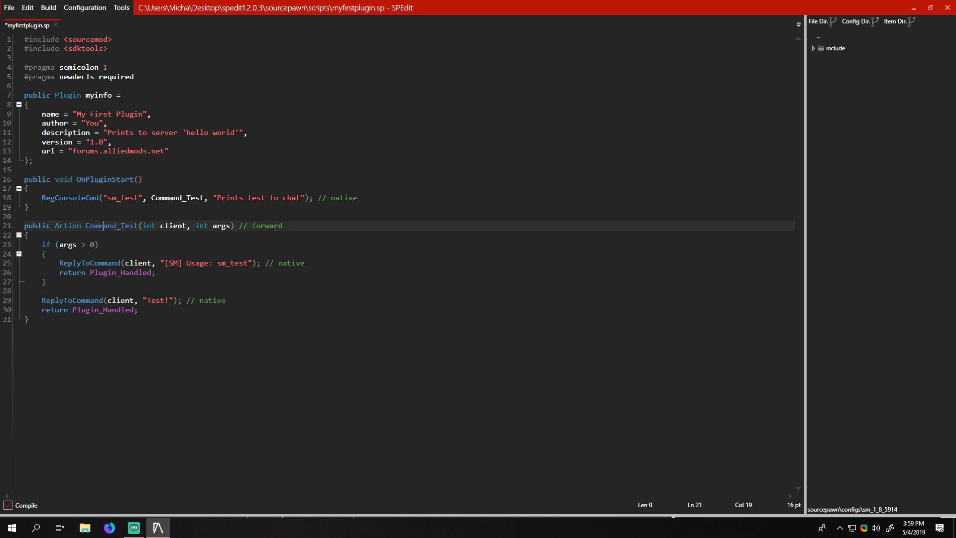
Step: Insert 'private' so the Command_Test comment reads '// private forward'
double_click(112, 225)
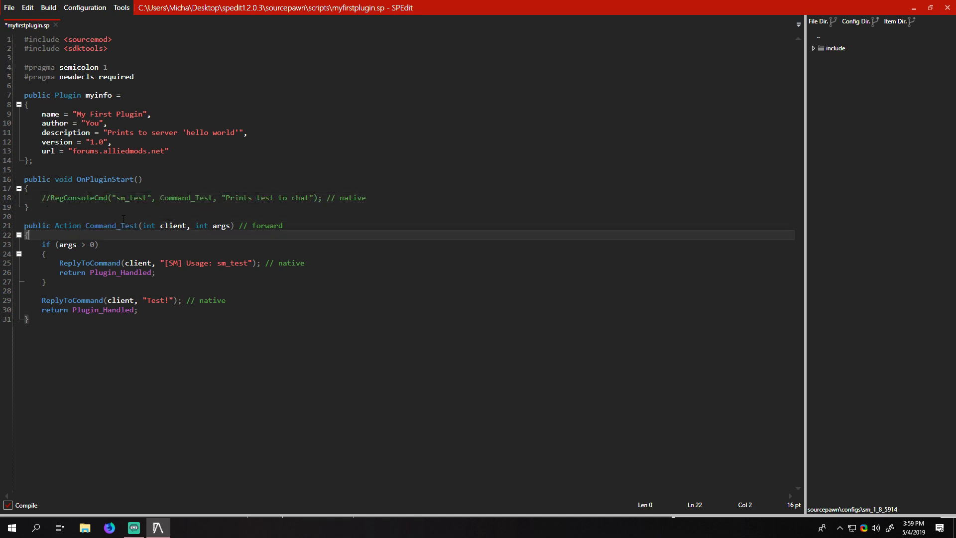
double_click(111, 226)
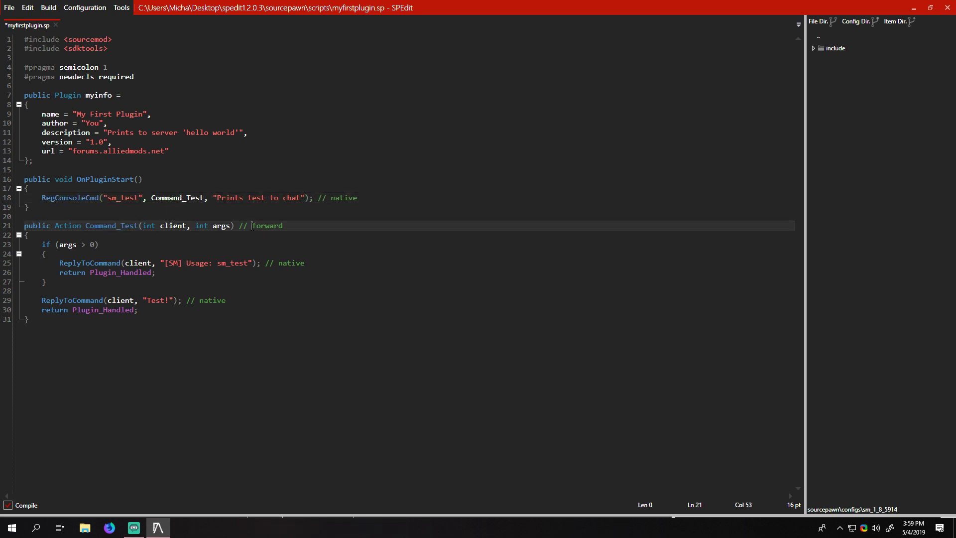
type("private")
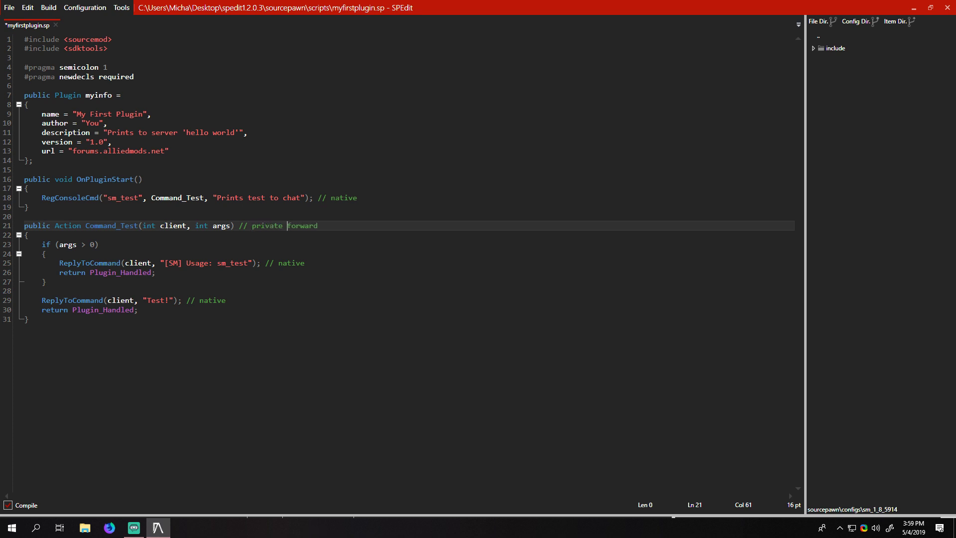
left_click_drag(235, 225, 318, 226)
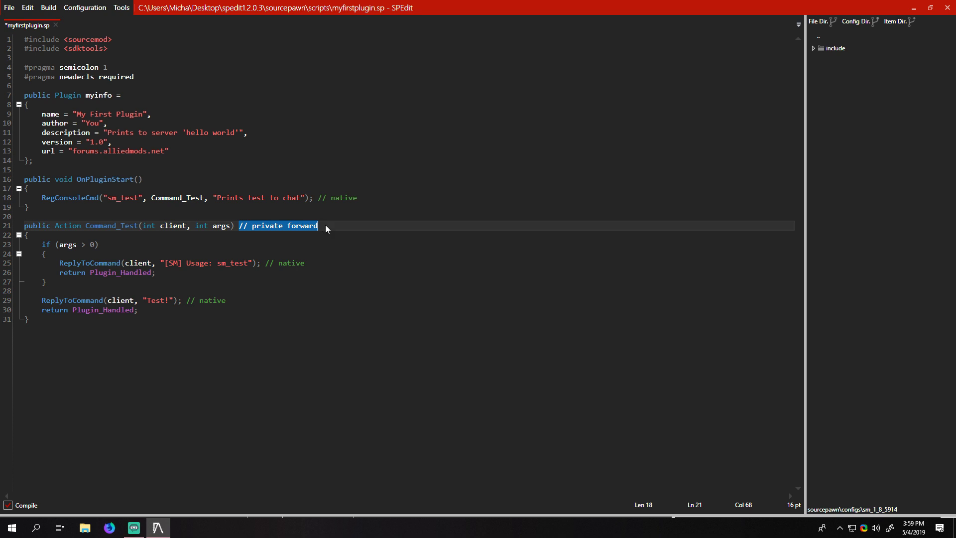
left_click(115, 225)
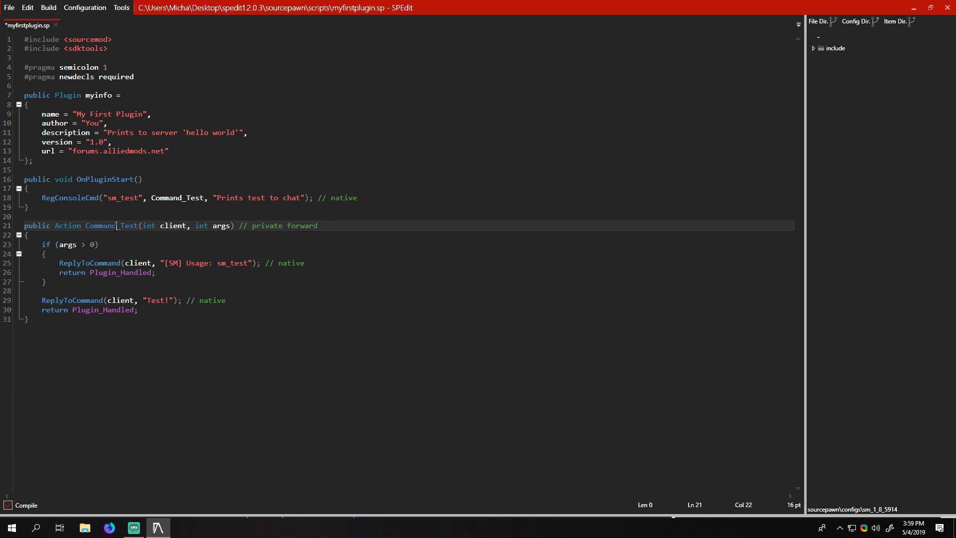
double_click(177, 198)
type(" //")
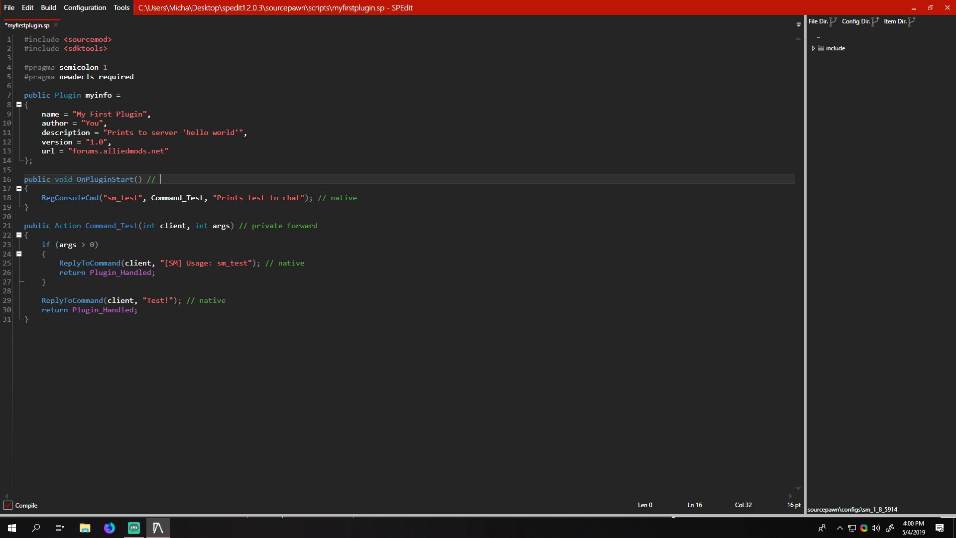
Step: Comment OnPluginStart() with '// global/public forward'
type("global forward")
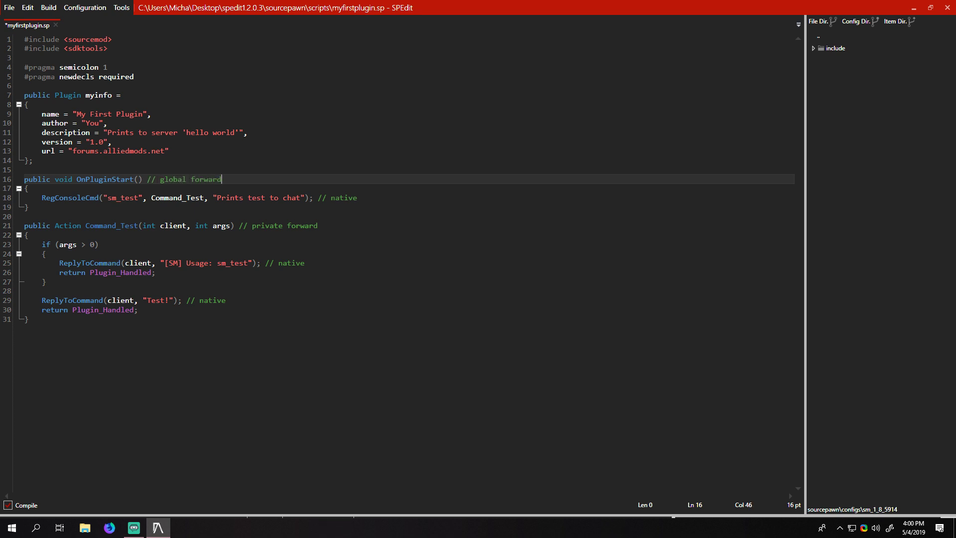
double_click(173, 179)
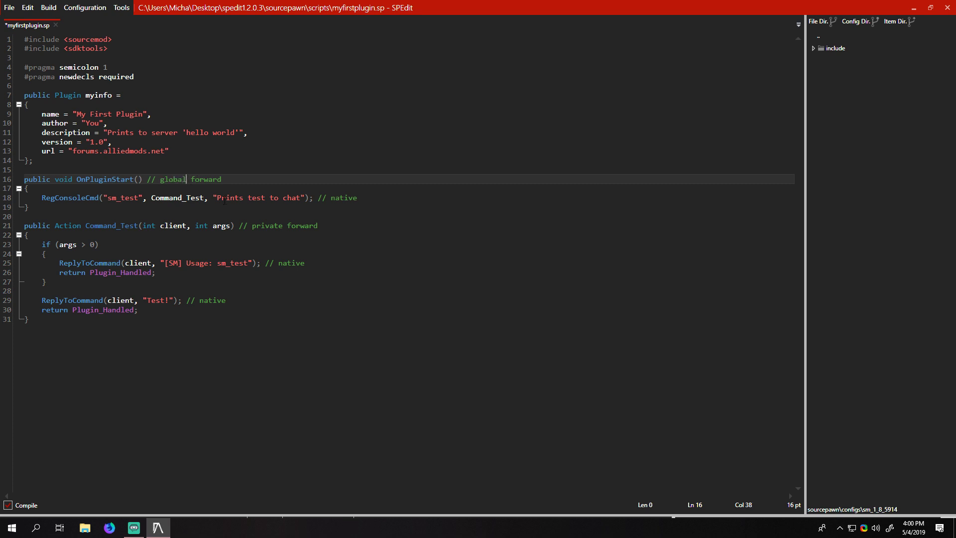
type("/public")
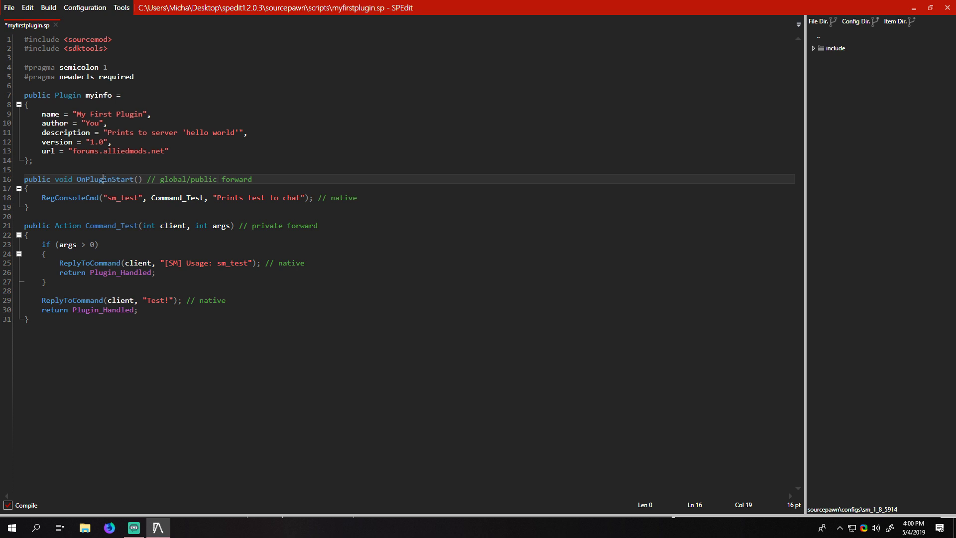
double_click(104, 179)
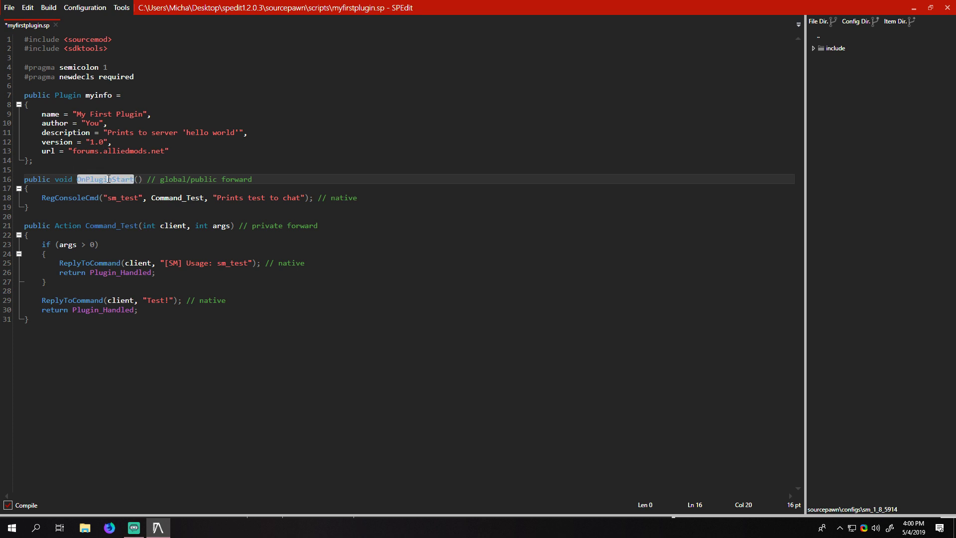
double_click(104, 178)
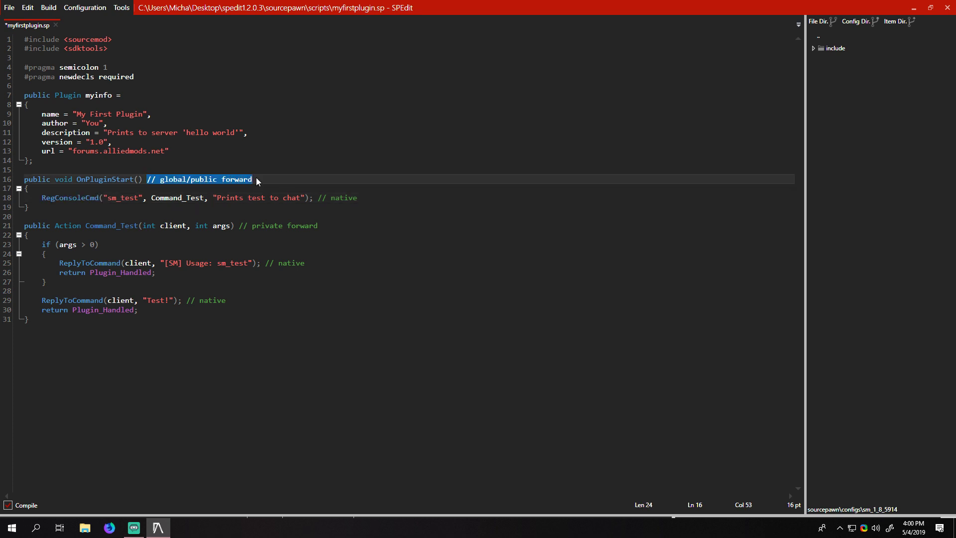
double_click(284, 225)
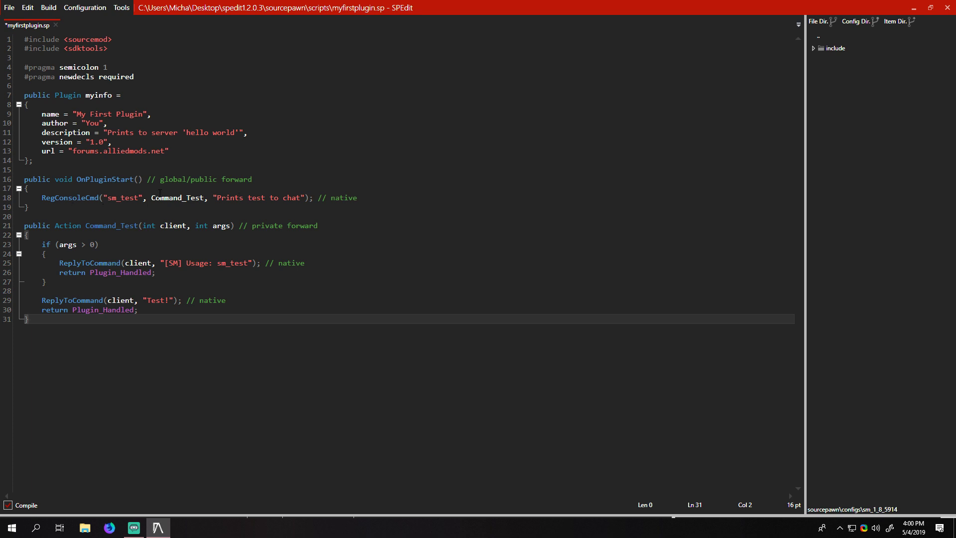
double_click(176, 198)
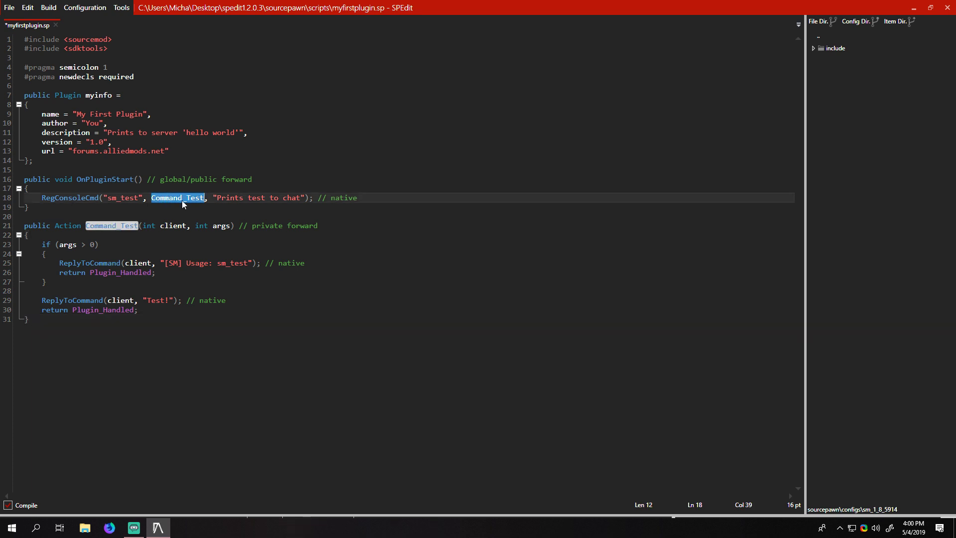
left_click(116, 150)
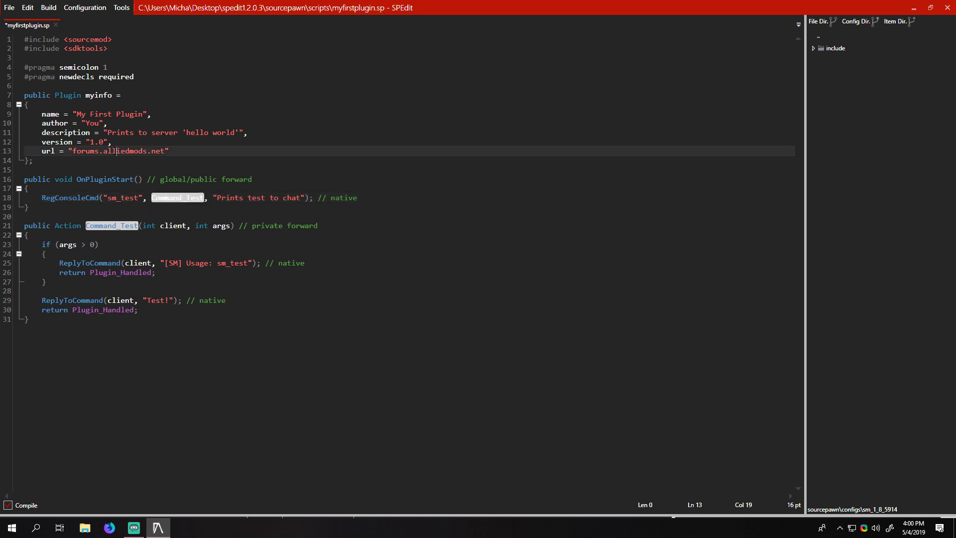
double_click(116, 151)
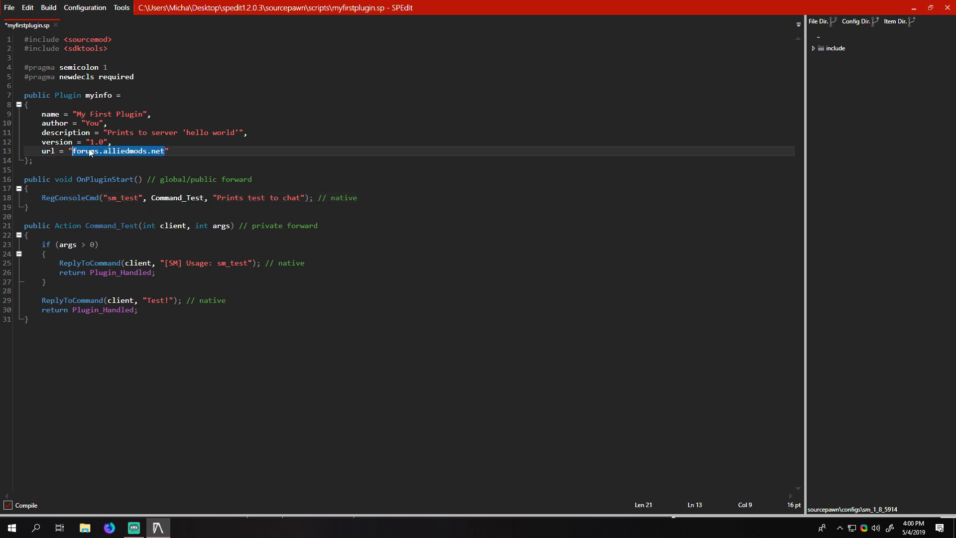